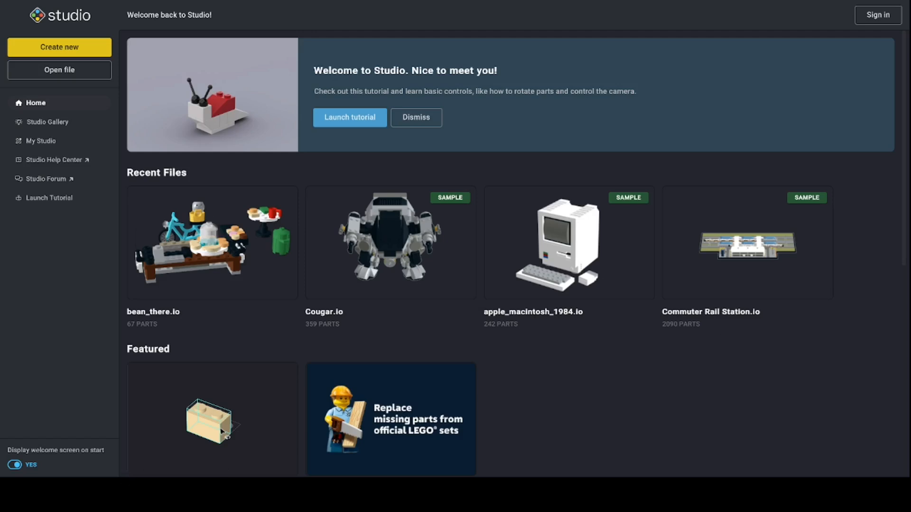
mouse_move(624, 392)
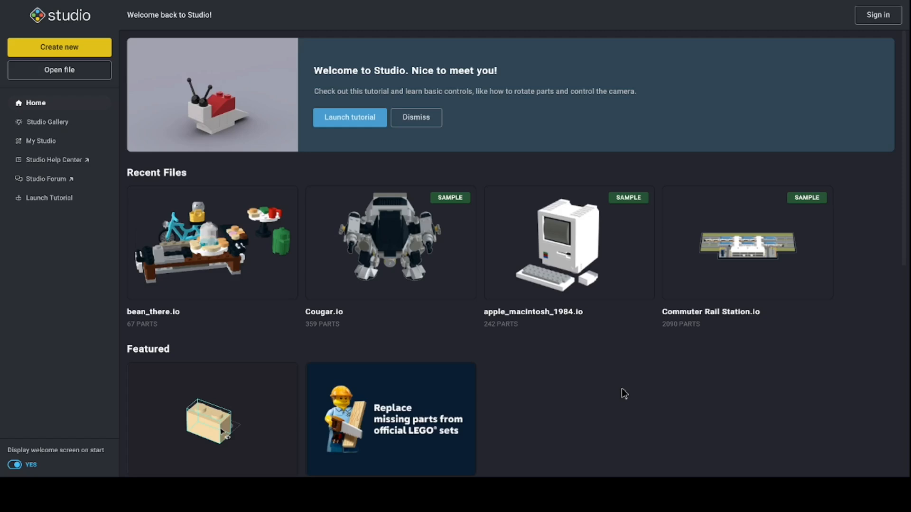
mouse_move(484, 404)
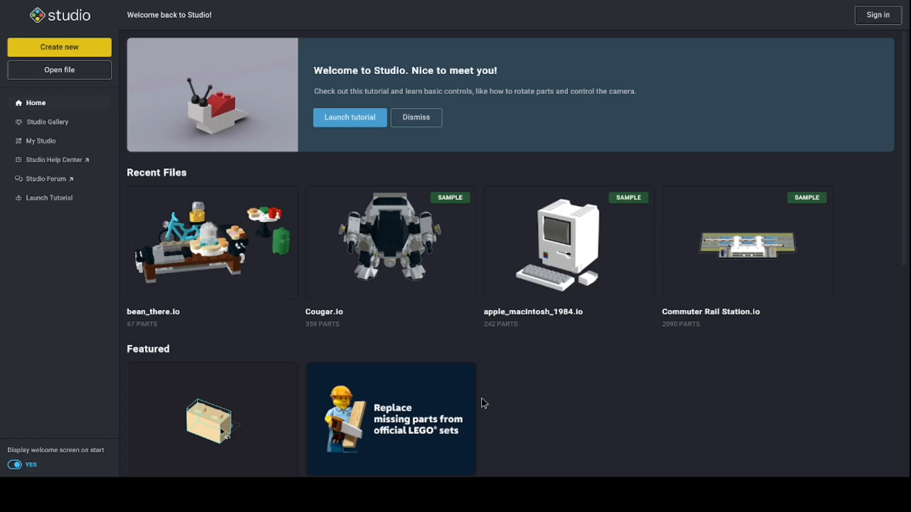
Create a new model with a white 1x1 brick and begin exporting it
left_click(58, 47)
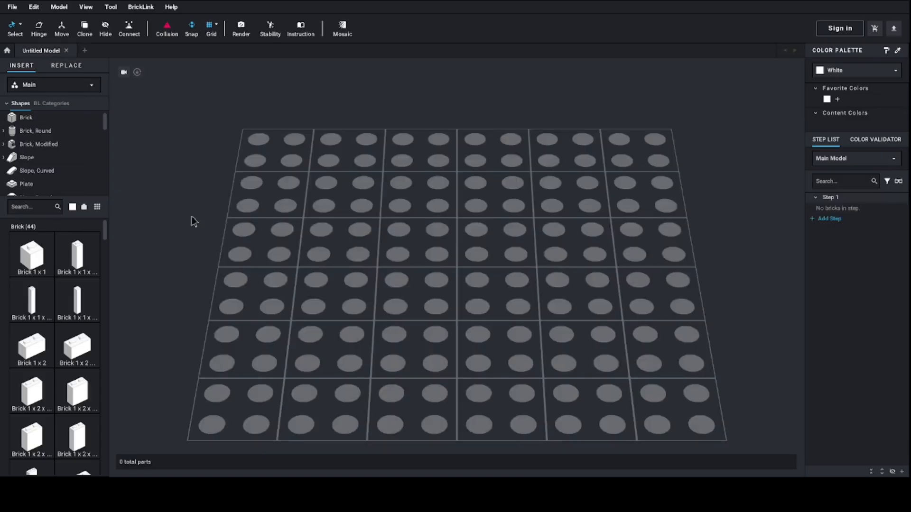
mouse_move(128, 314)
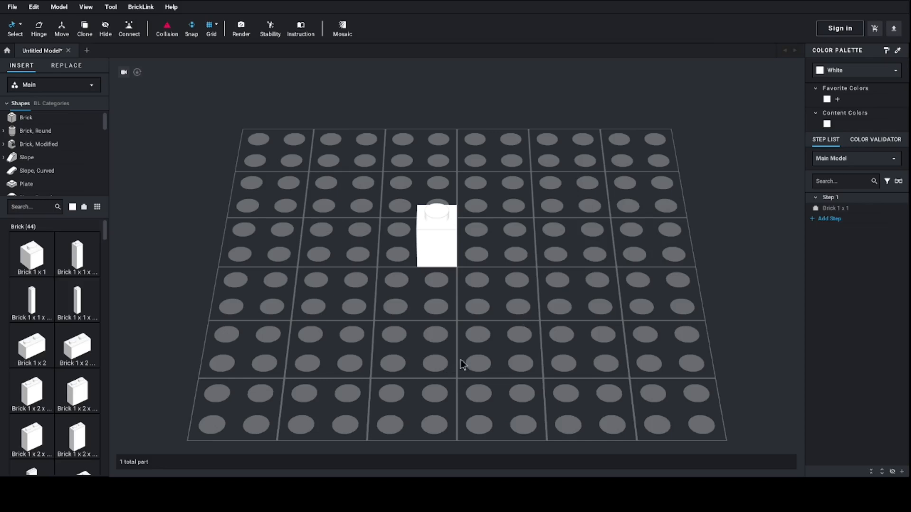
mouse_move(469, 336)
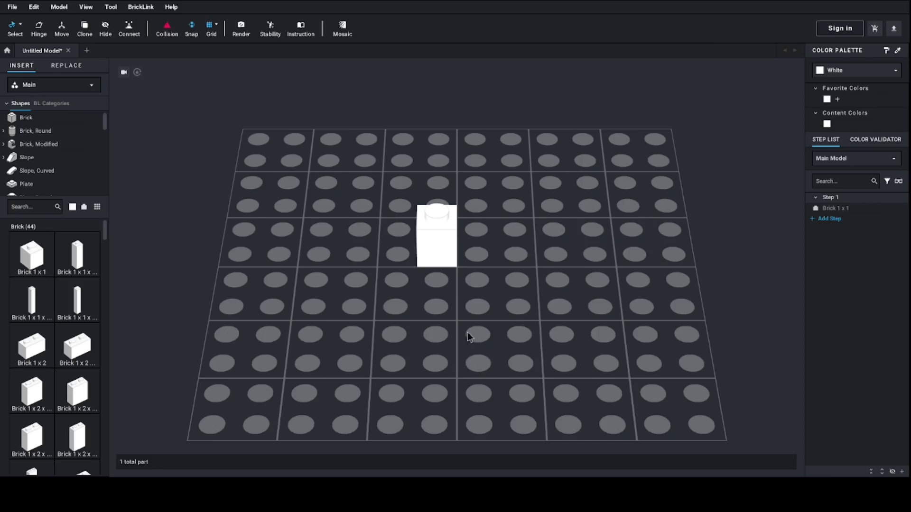
mouse_move(317, 339)
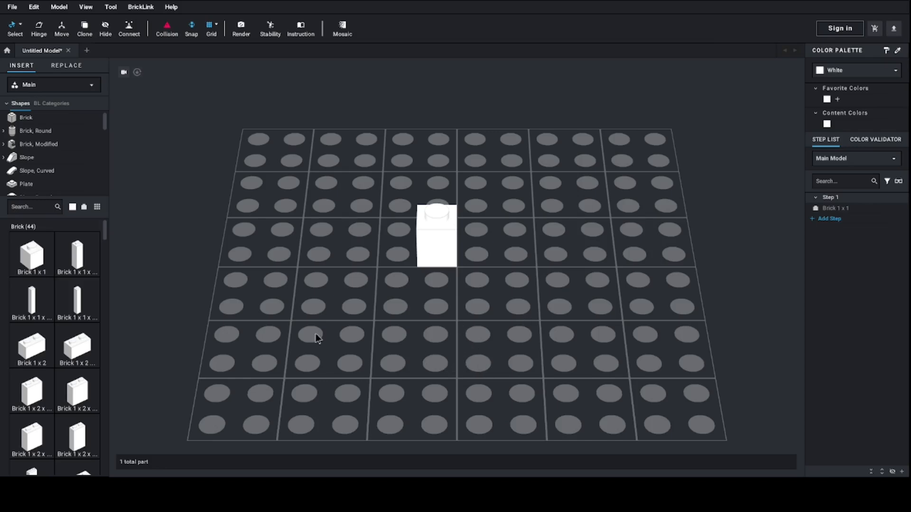
mouse_move(216, 213)
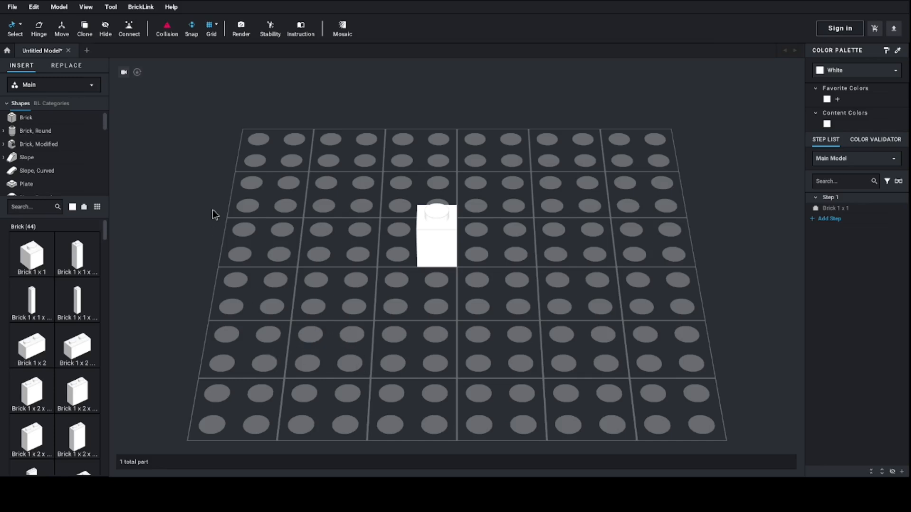
left_click(11, 7)
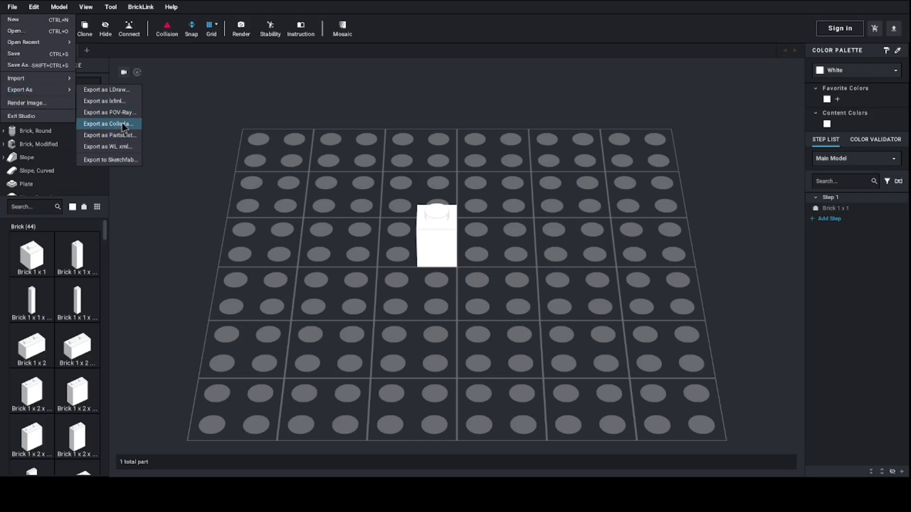
Export the brick as Collada with the stud logo left off
left_click(108, 123)
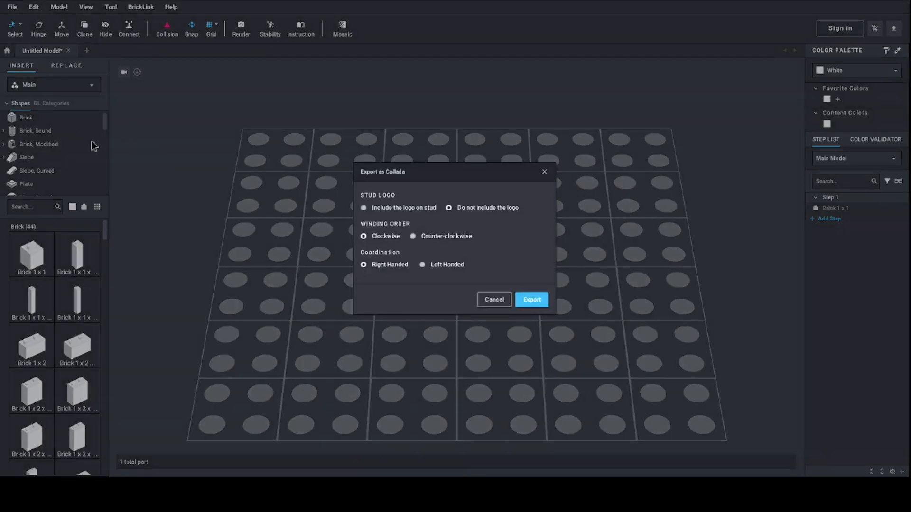
mouse_move(468, 269)
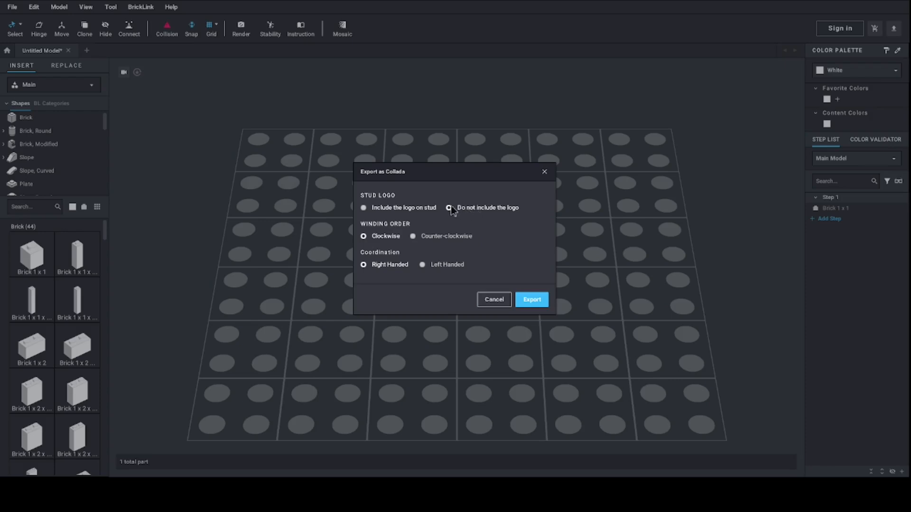
left_click(449, 208)
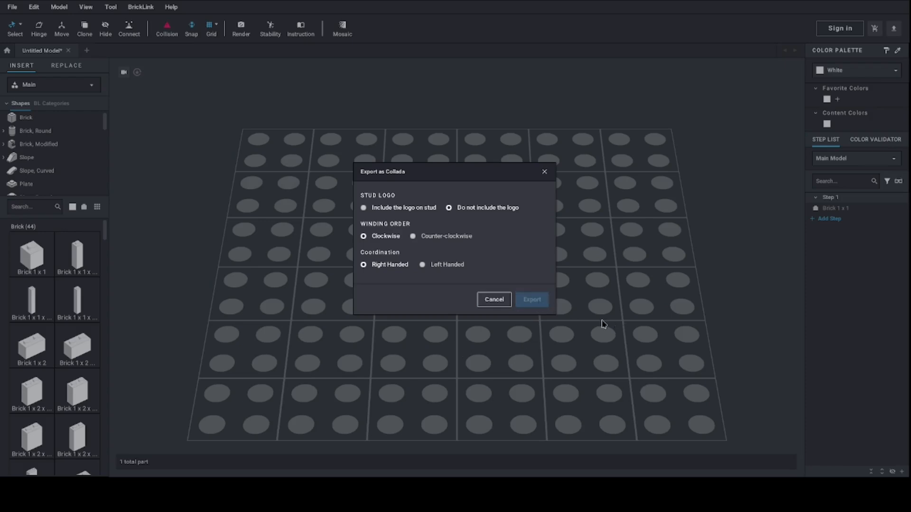
mouse_move(304, 232)
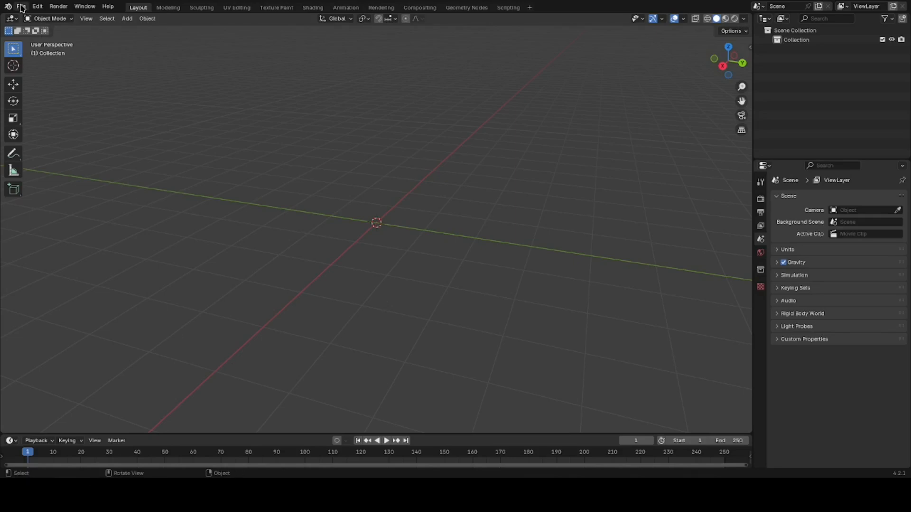
Import the exported Collada brick file into the Blender scene
left_click(20, 7)
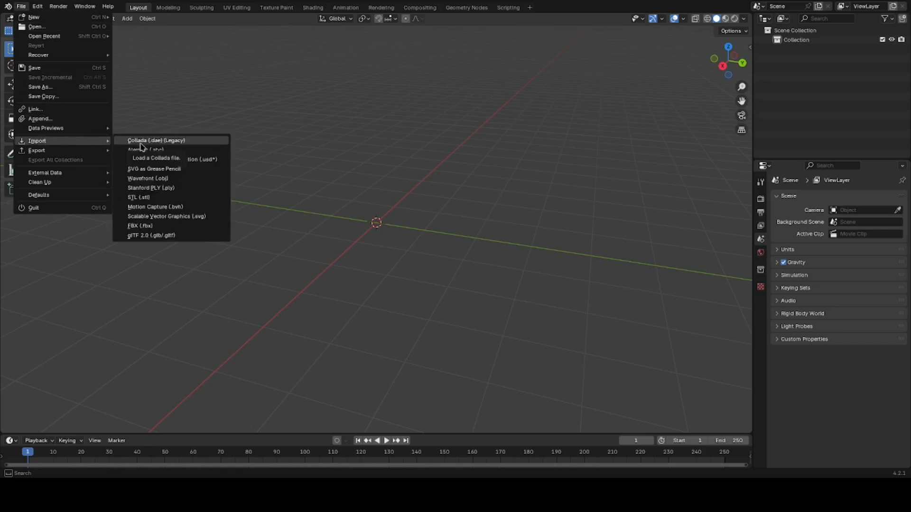
left_click(658, 392)
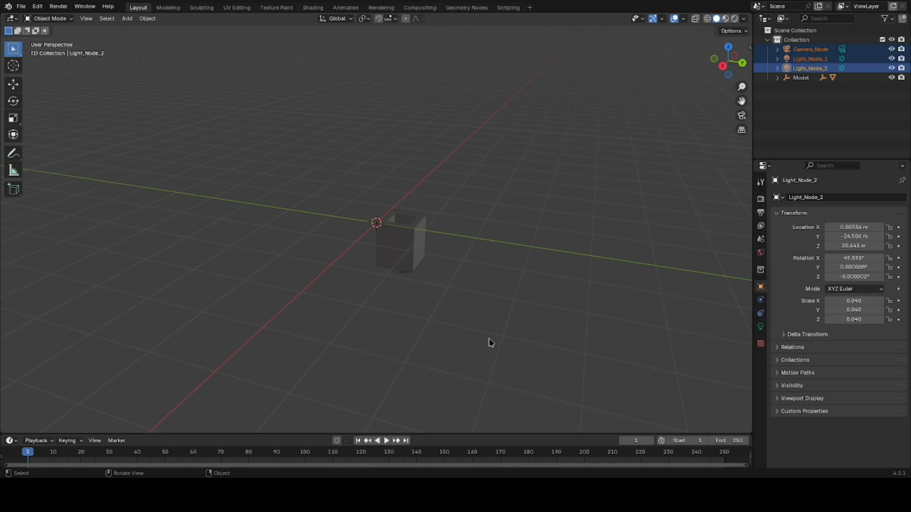
mouse_move(486, 327)
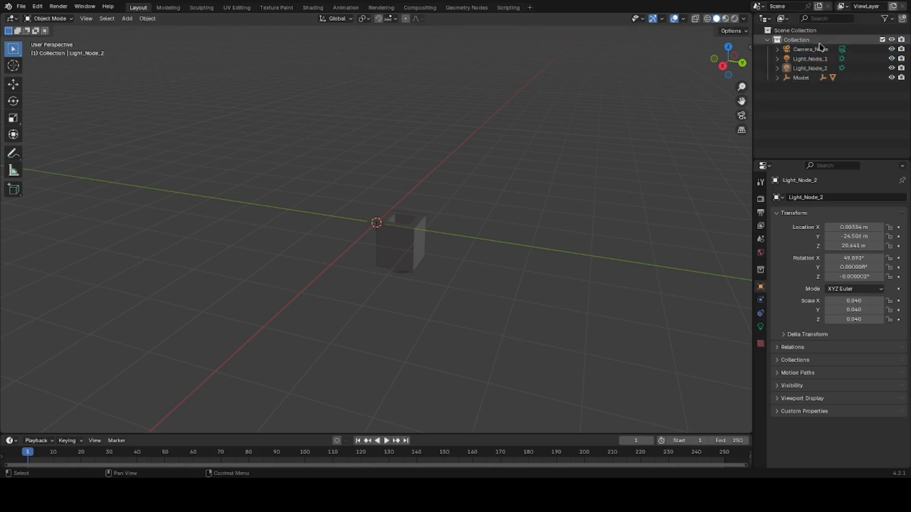
Select the imported Camera_Node and both Light_Nodes in the outliner for deletion
left_click(809, 48)
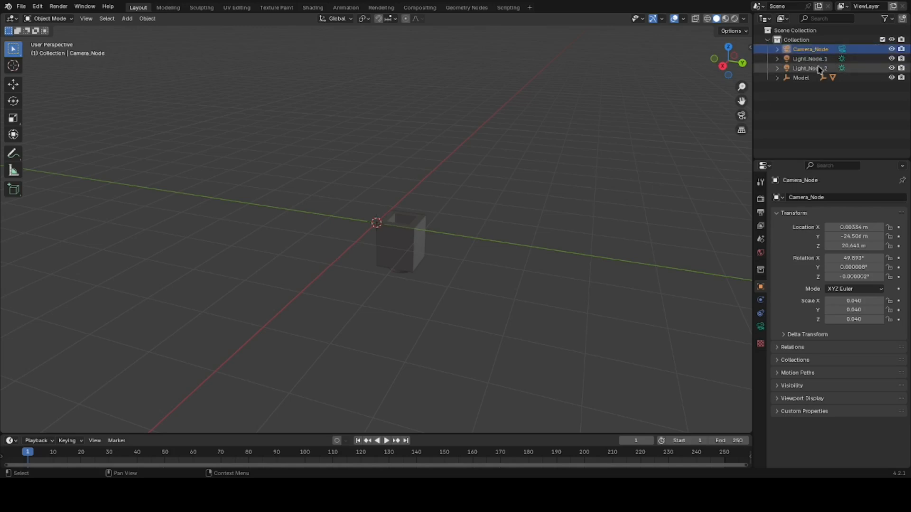
left_click(809, 68)
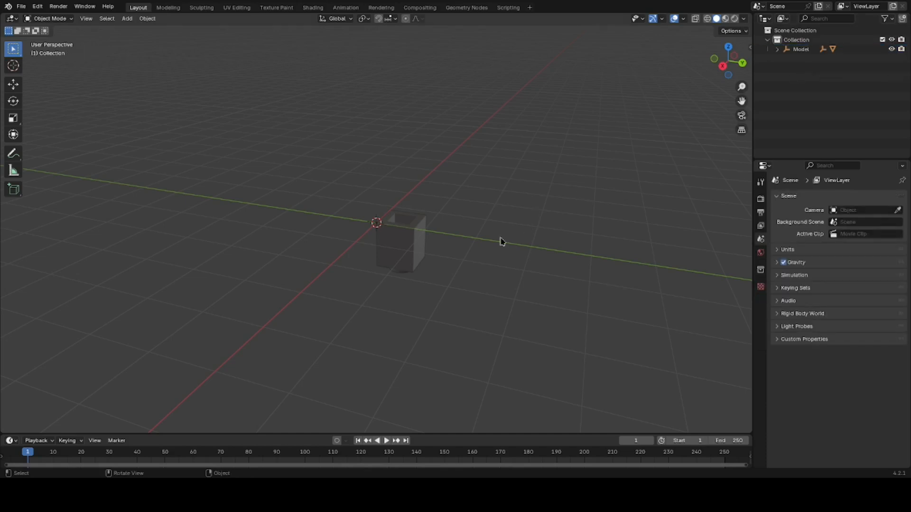
mouse_move(473, 265)
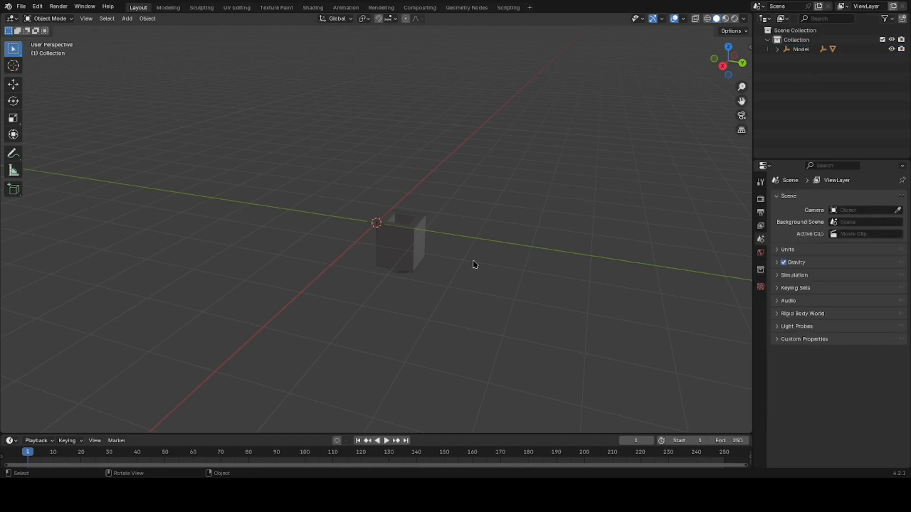
Select the brick and show its Object Data properties with the Geometry Data panel expanded
left_click(400, 244)
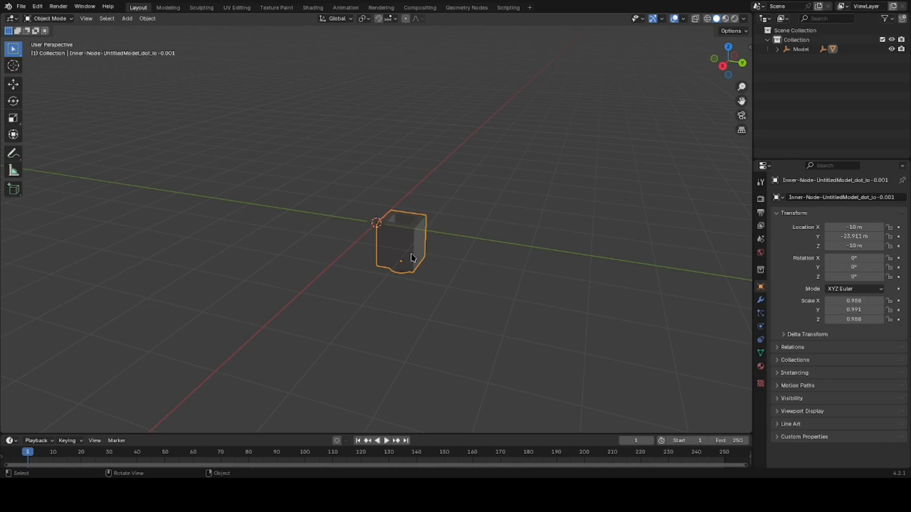
mouse_move(475, 268)
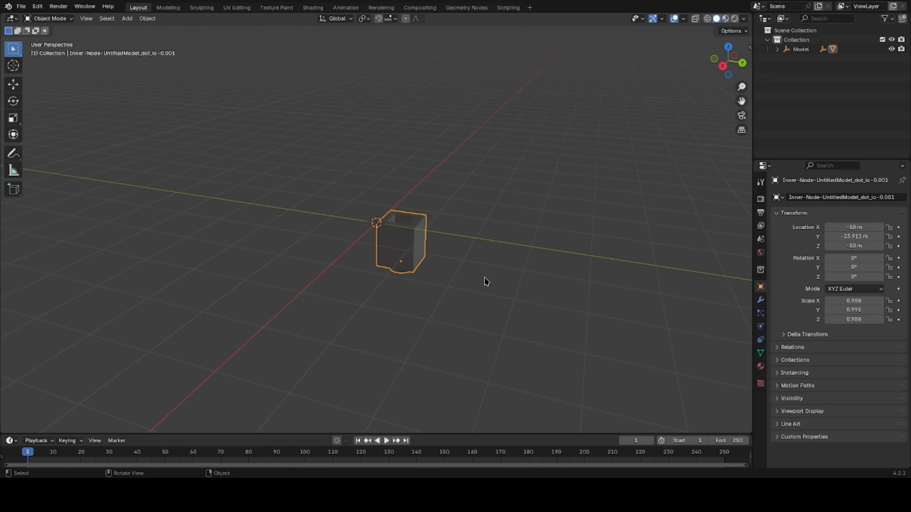
mouse_move(514, 289)
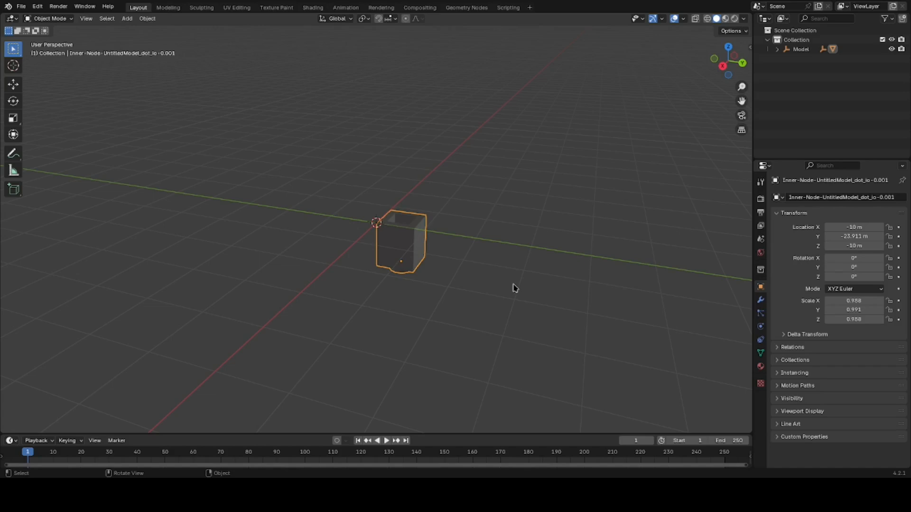
mouse_move(578, 359)
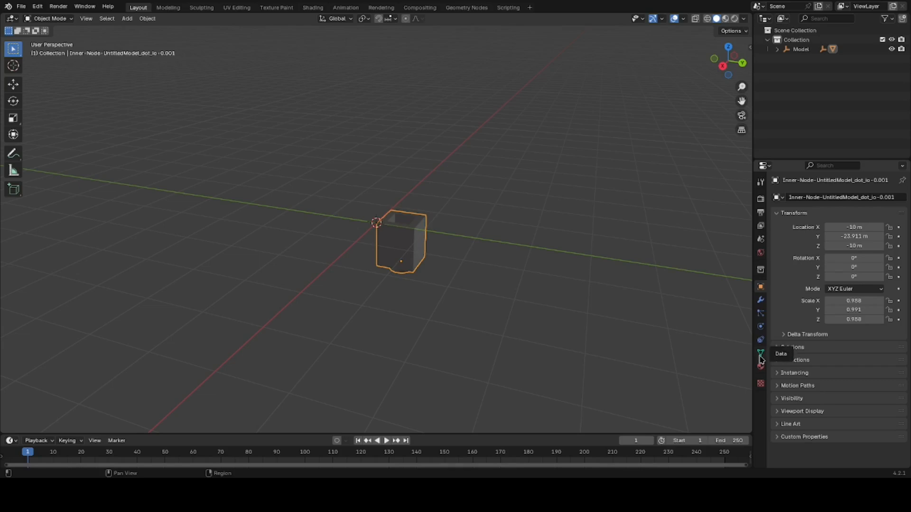
left_click(760, 353)
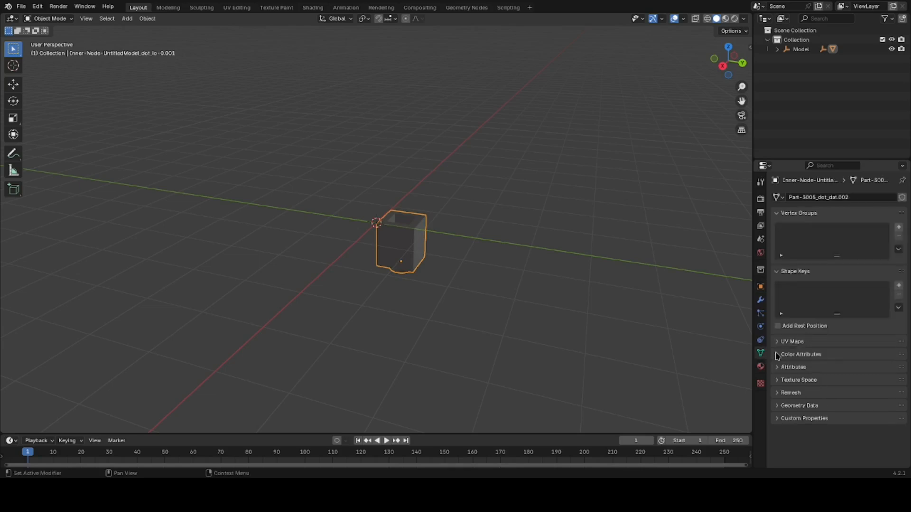
mouse_move(785, 413)
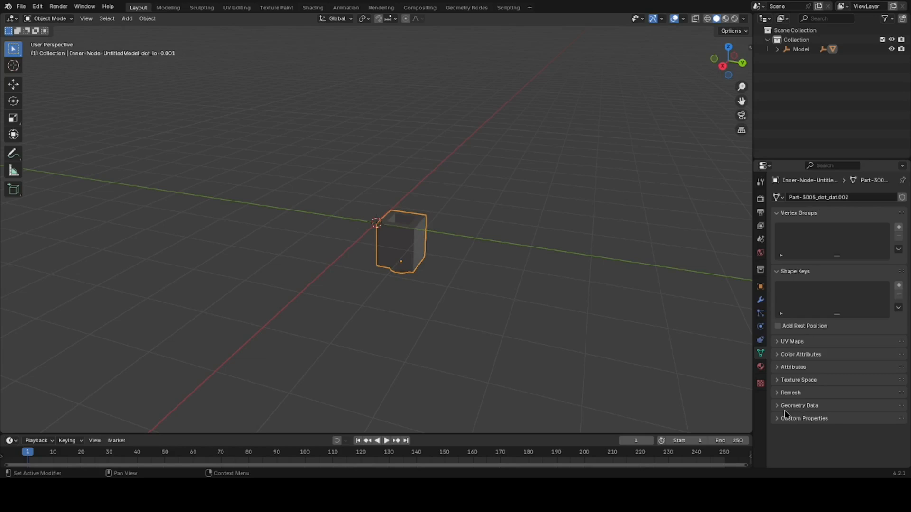
left_click(798, 405)
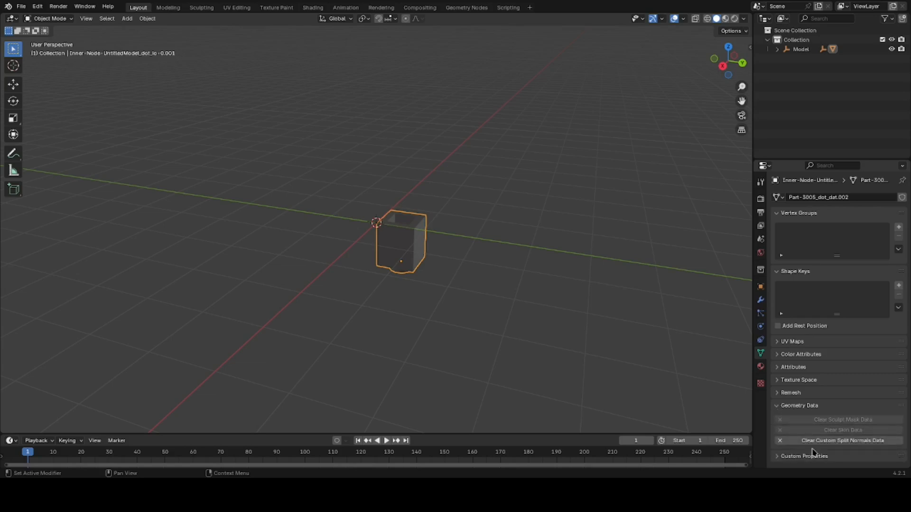
mouse_move(842, 440)
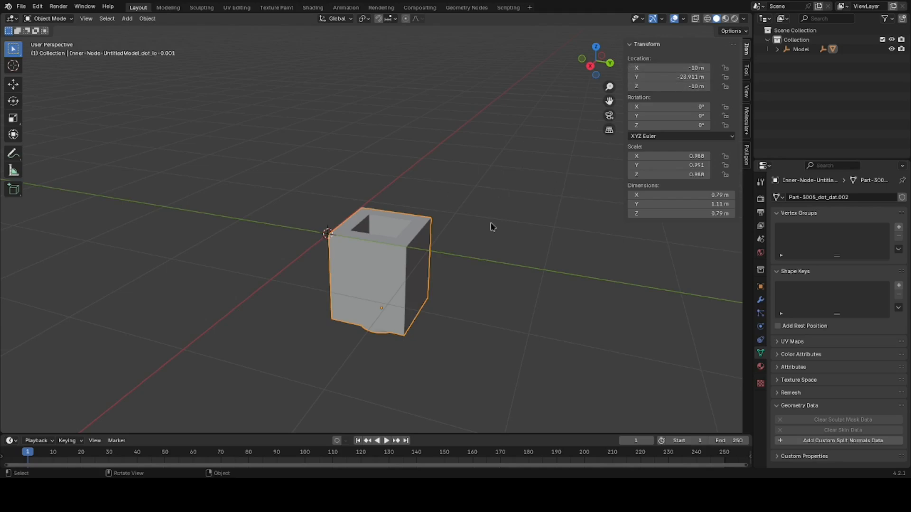
mouse_move(667, 68)
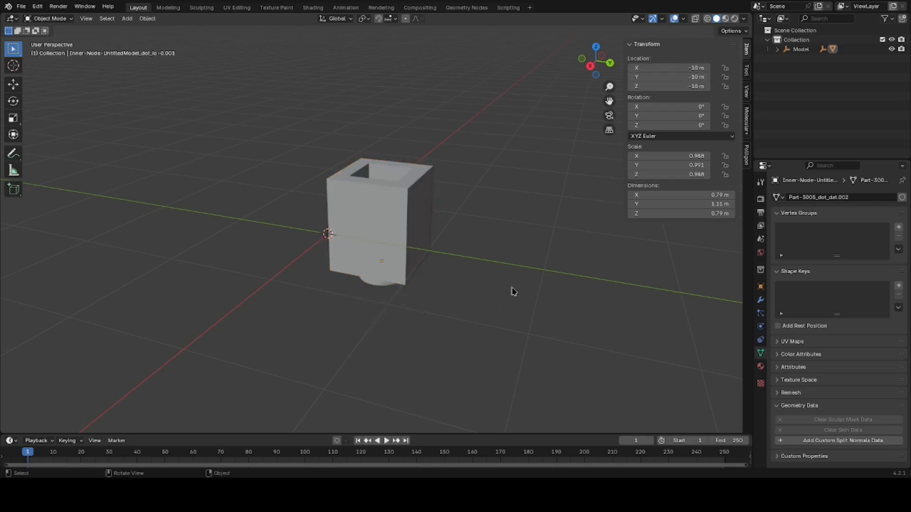
mouse_move(501, 279)
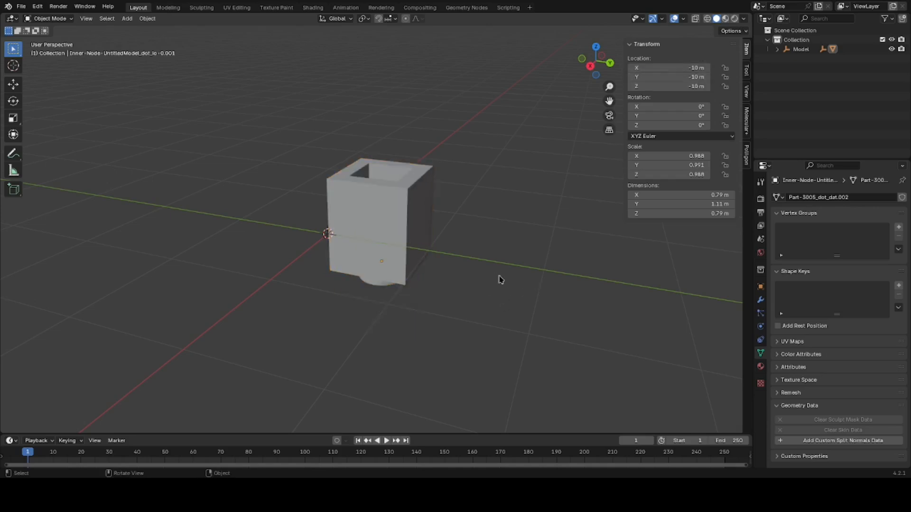
mouse_move(514, 237)
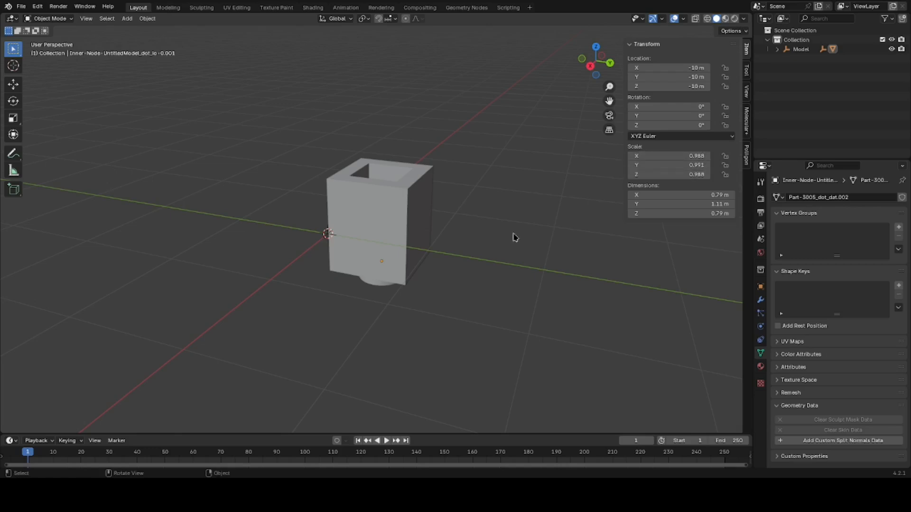
Expand the Model hierarchy in the Outliner to reveal the nested 3005 part and Inner-Node mesh
left_click_drag(514, 237, 454, 252)
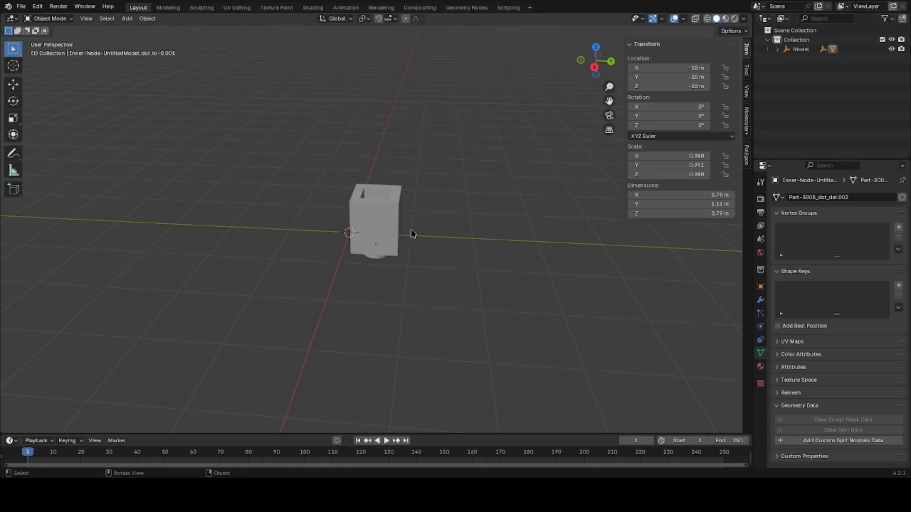
left_click(375, 224)
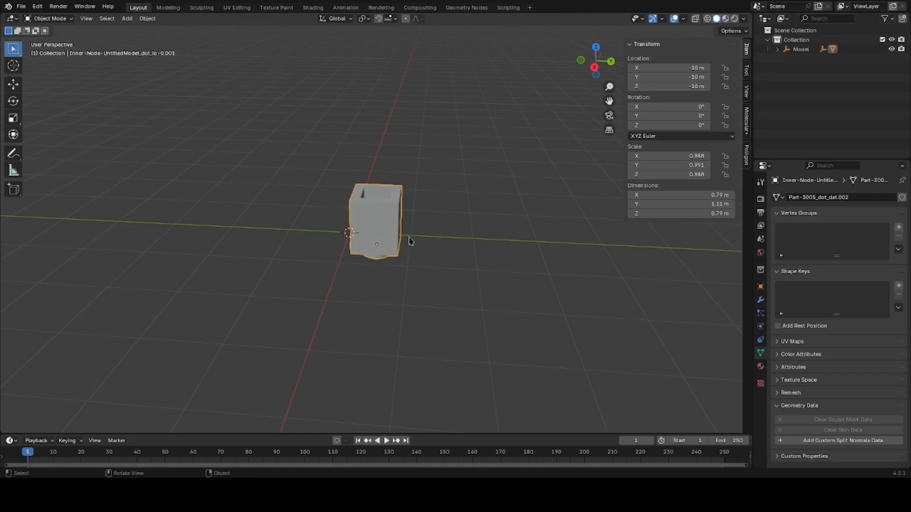
left_click(801, 49)
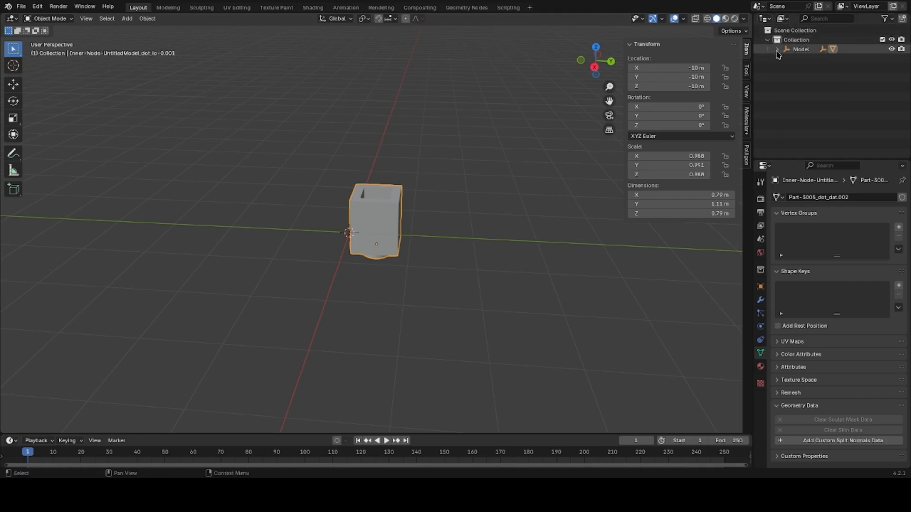
left_click(777, 48)
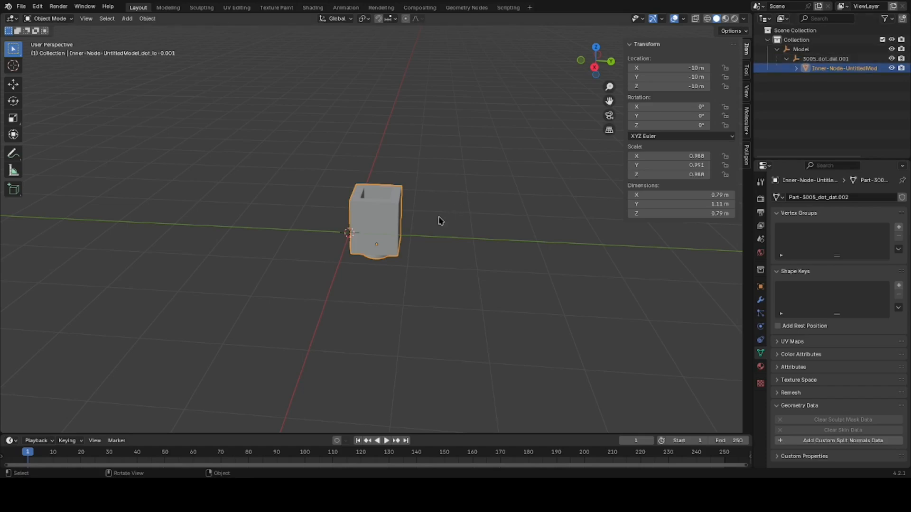
Unparent the brick mesh with Clear and Keep Transformation, then enter Edit Mode
key("alt+p")
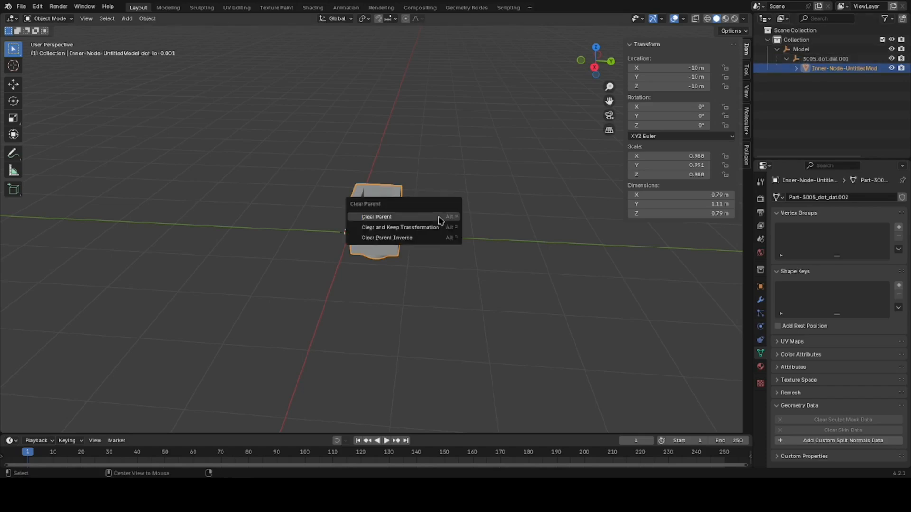
mouse_move(427, 231)
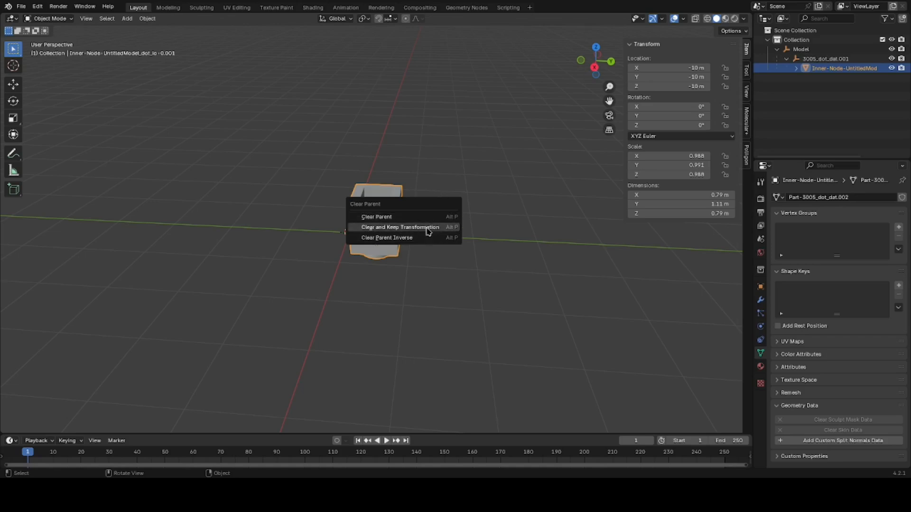
mouse_move(427, 231)
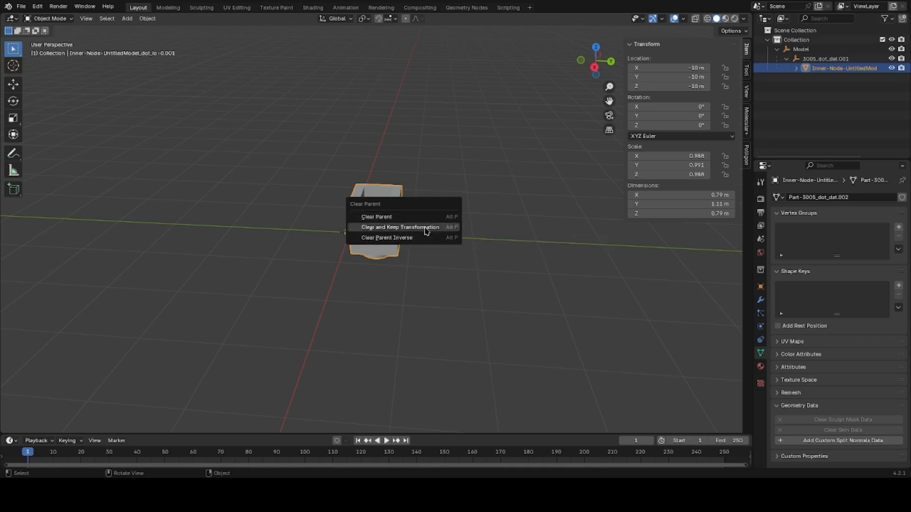
left_click(376, 217)
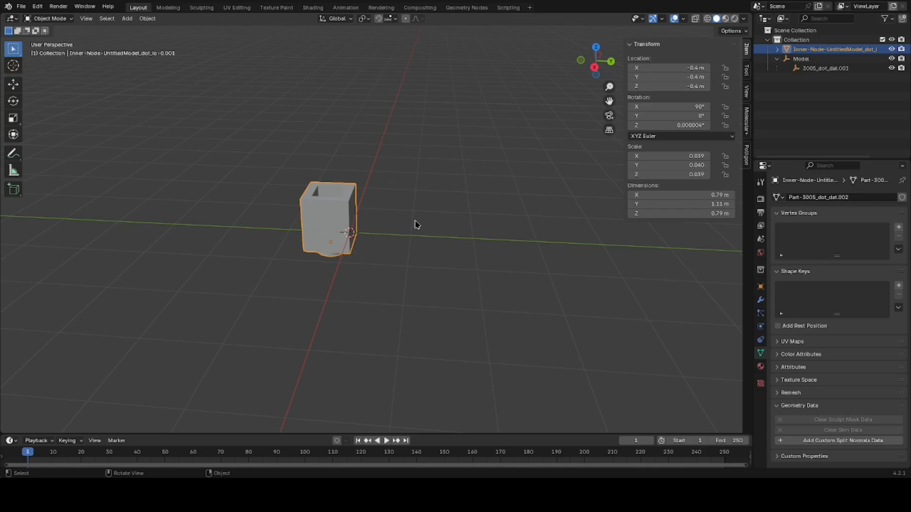
key("r")
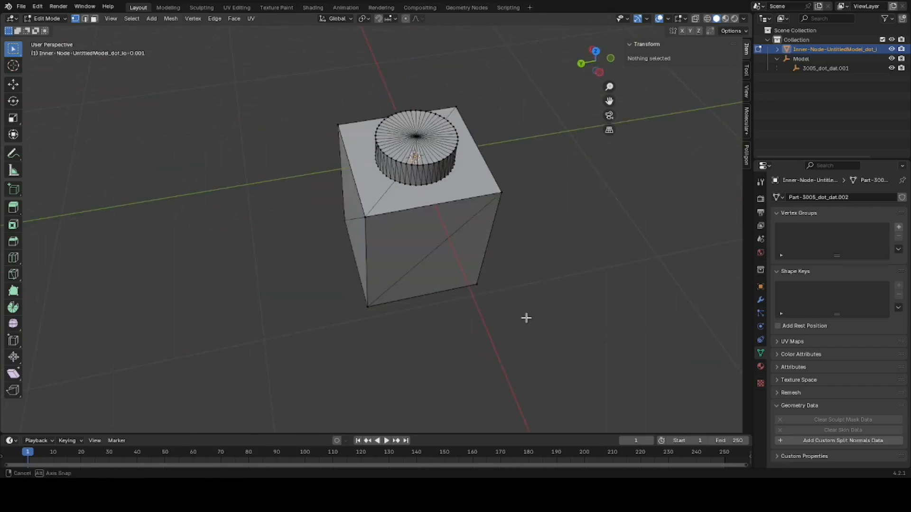
Select all brick geometry and run Merge by Distance, removing 80 duplicate vertices
left_click_drag(525, 318, 613, 283)
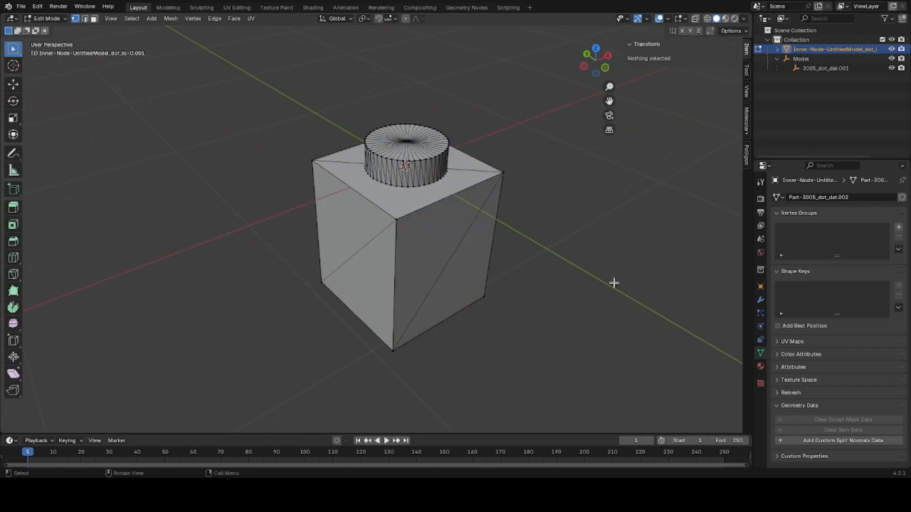
mouse_move(461, 219)
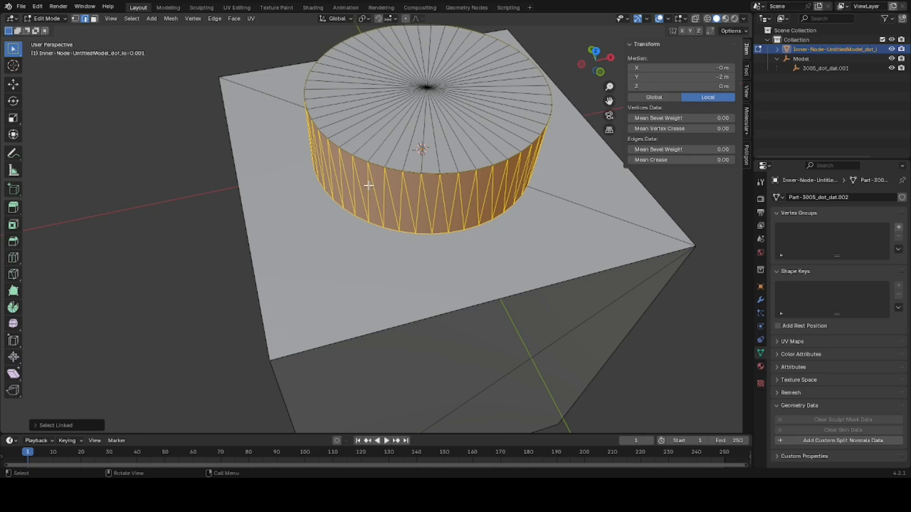
mouse_move(421, 140)
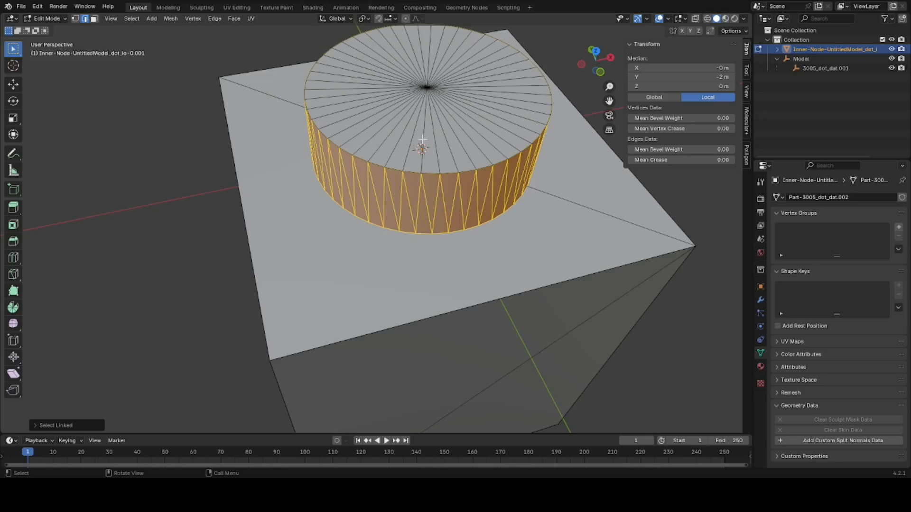
mouse_move(421, 162)
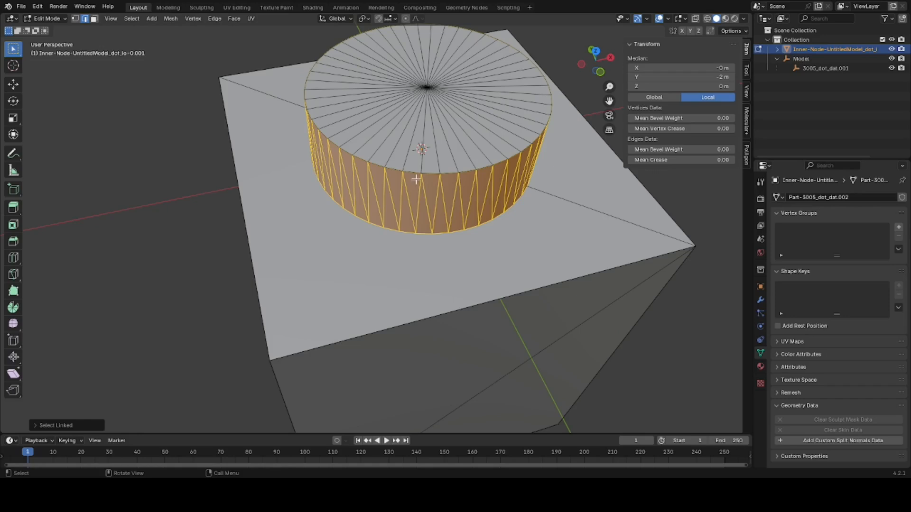
left_click_drag(416, 179, 424, 235)
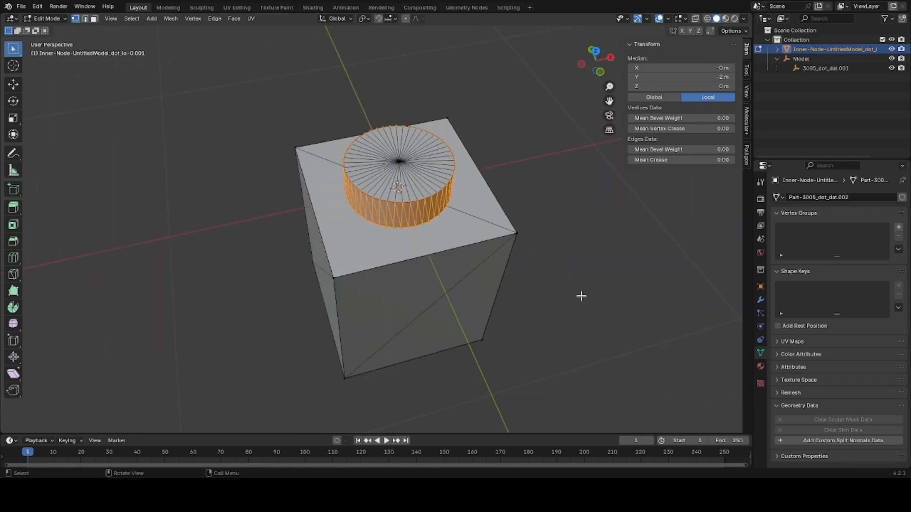
key("a")
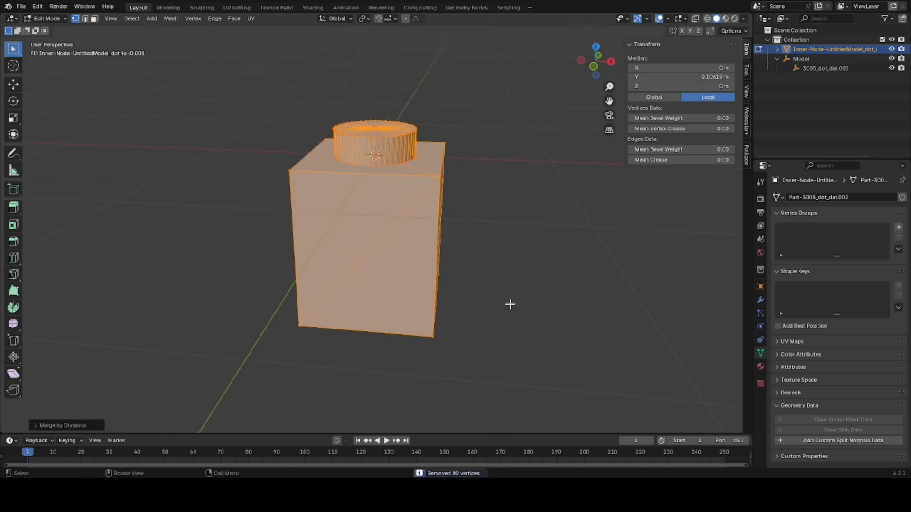
mouse_move(444, 172)
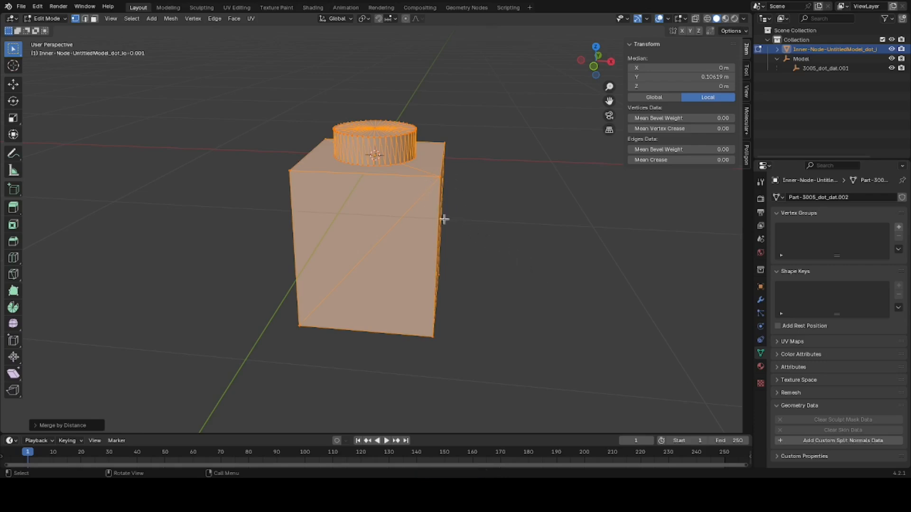
mouse_move(473, 219)
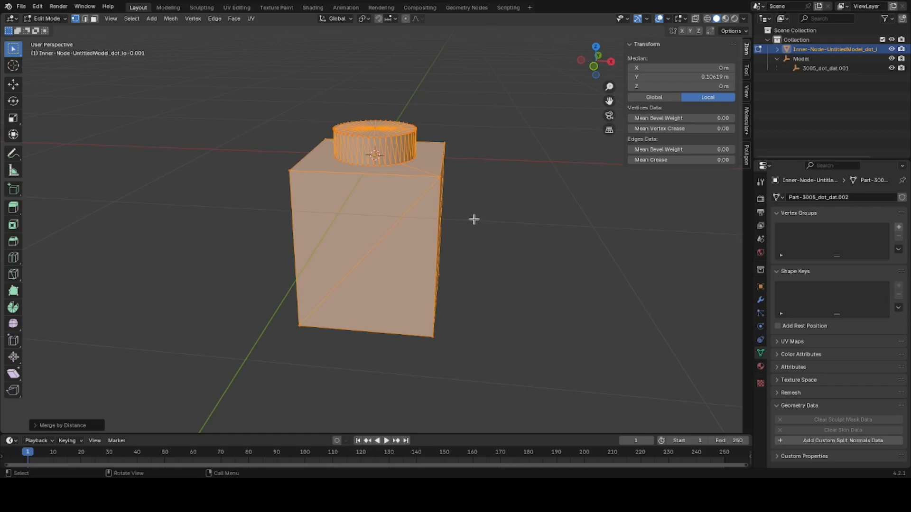
mouse_move(130, 322)
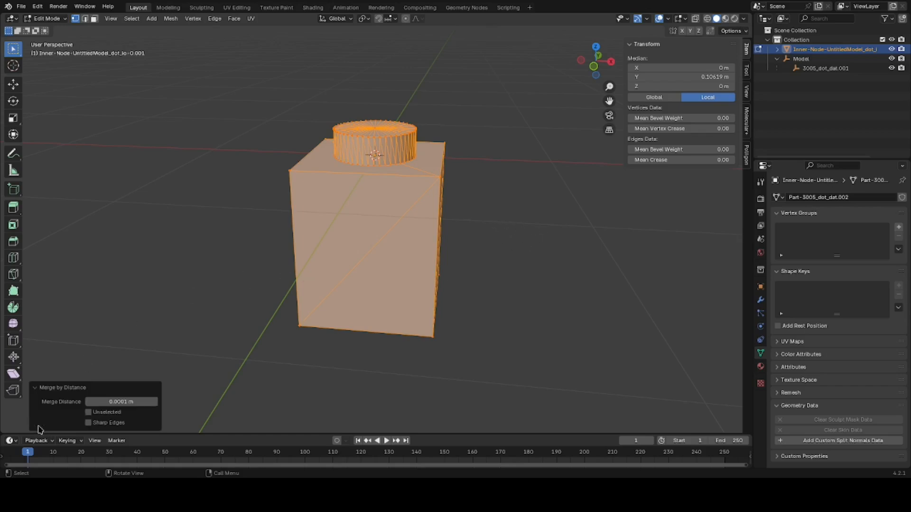
left_click_drag(120, 402, 154, 402)
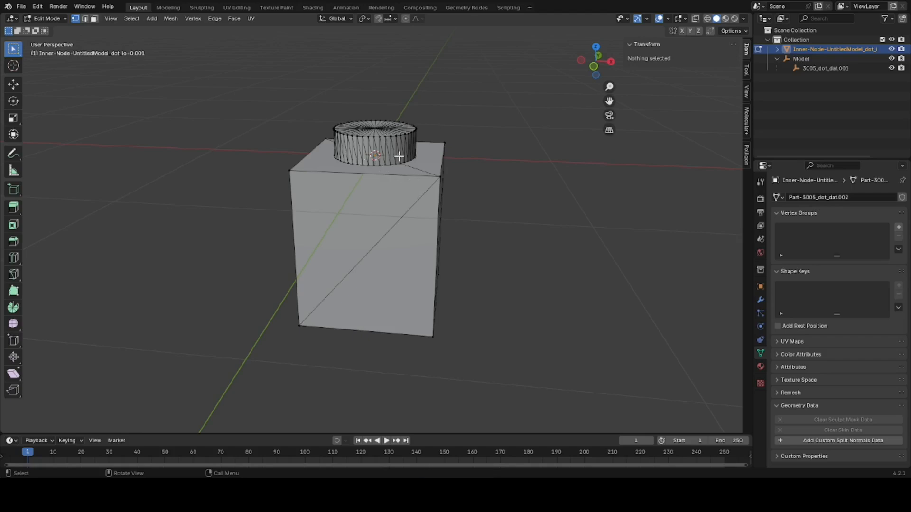
mouse_move(416, 158)
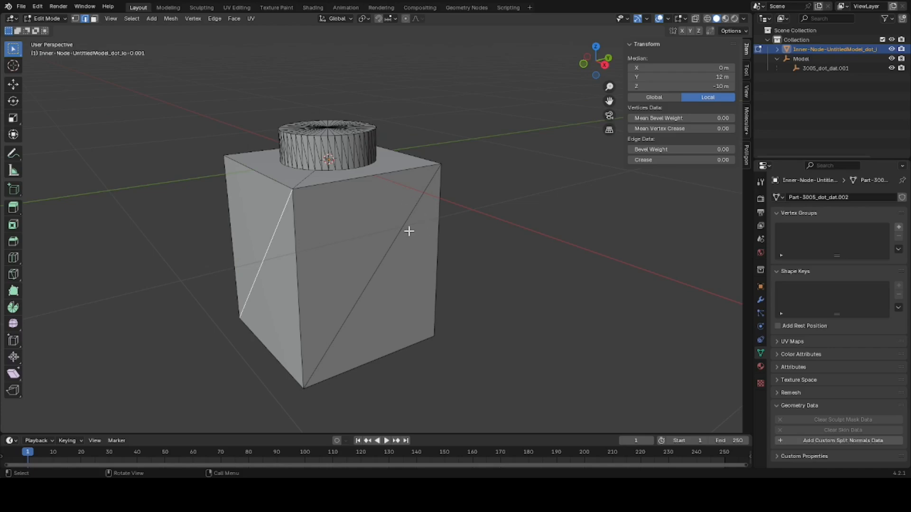
mouse_move(383, 257)
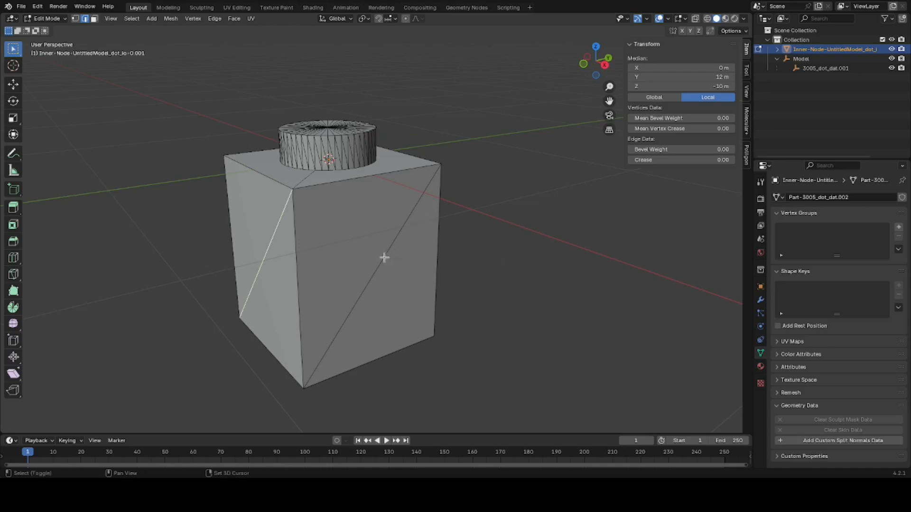
Dissolve the brick body's diagonal triangle edges into clean quads and reveal the hidden stud
left_click_drag(384, 257, 453, 257)
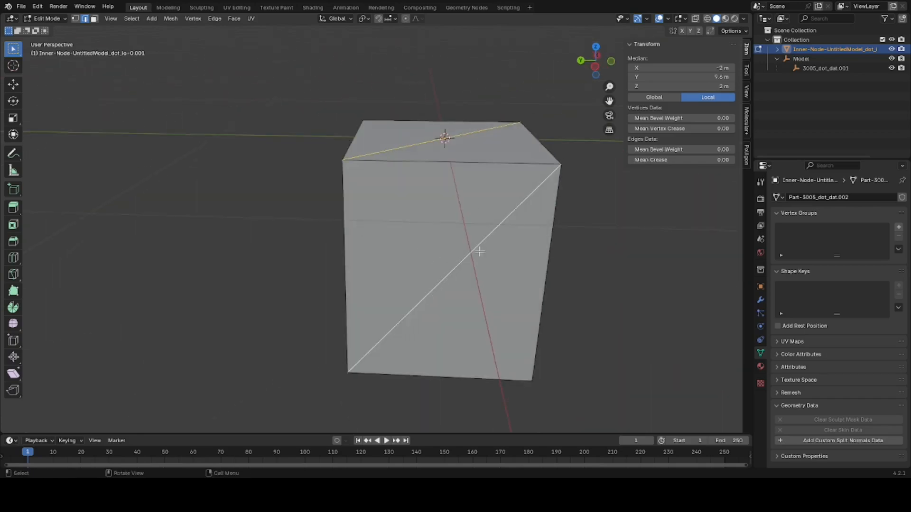
left_click_drag(465, 262, 372, 244)
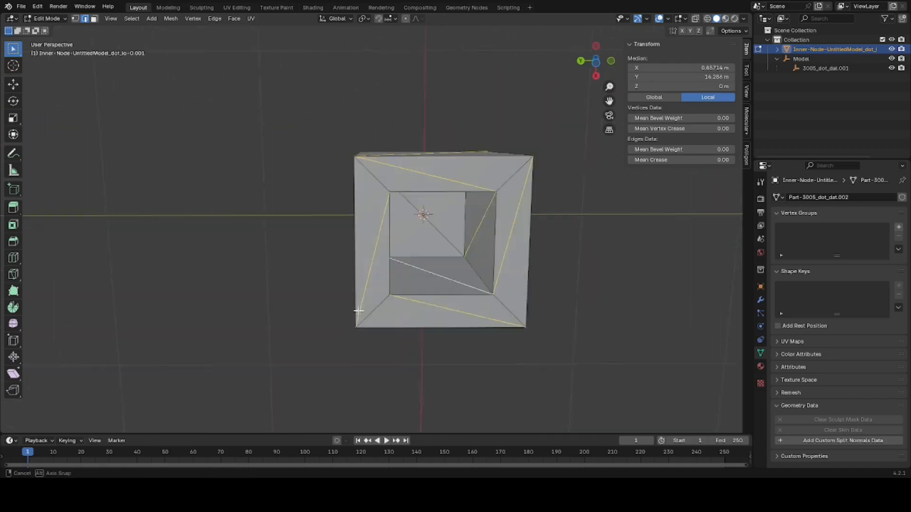
left_click_drag(441, 238, 314, 194)
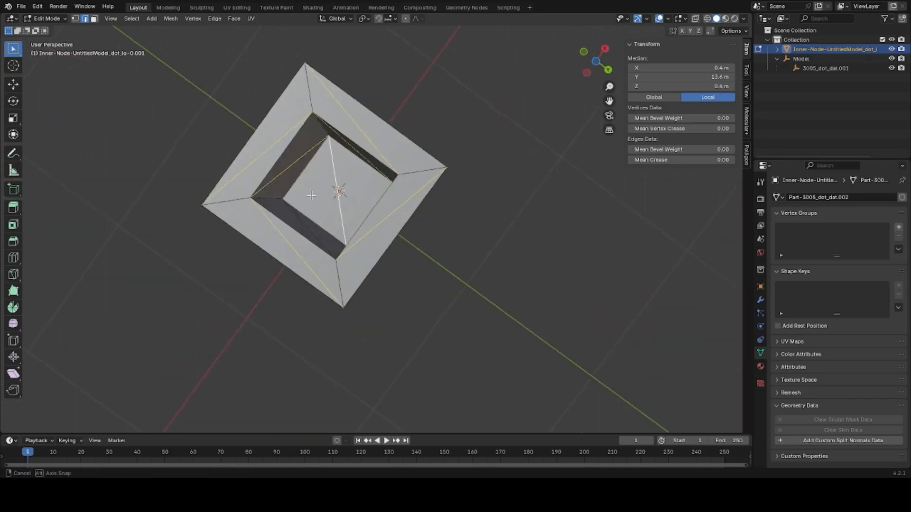
left_click_drag(311, 195, 460, 265)
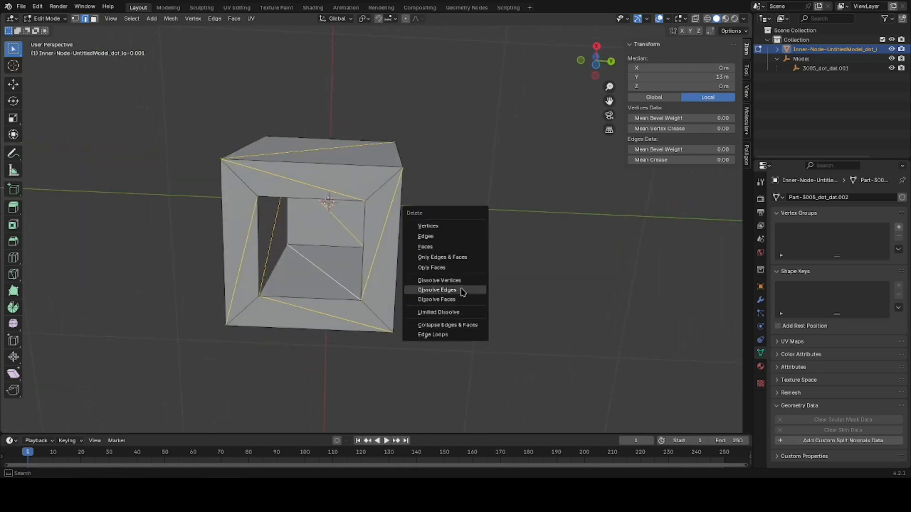
left_click(436, 290)
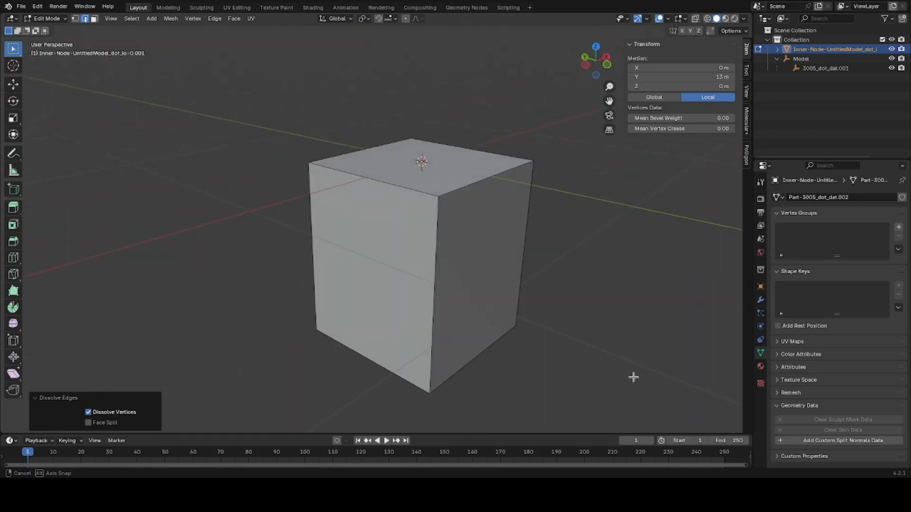
left_click_drag(633, 377, 585, 377)
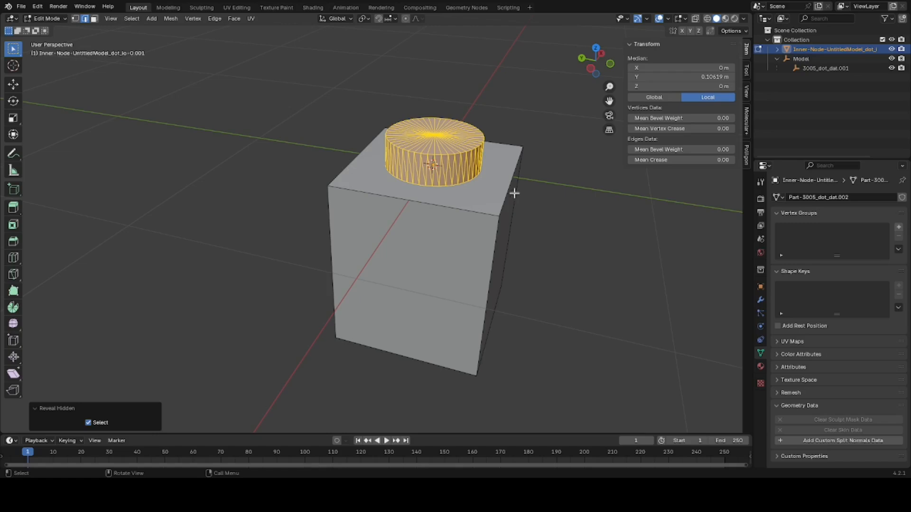
mouse_move(439, 165)
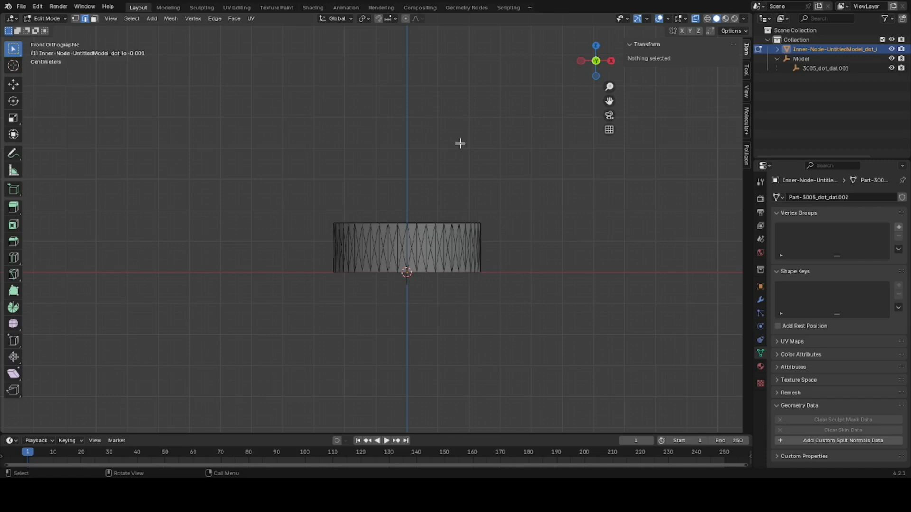
mouse_move(694, 19)
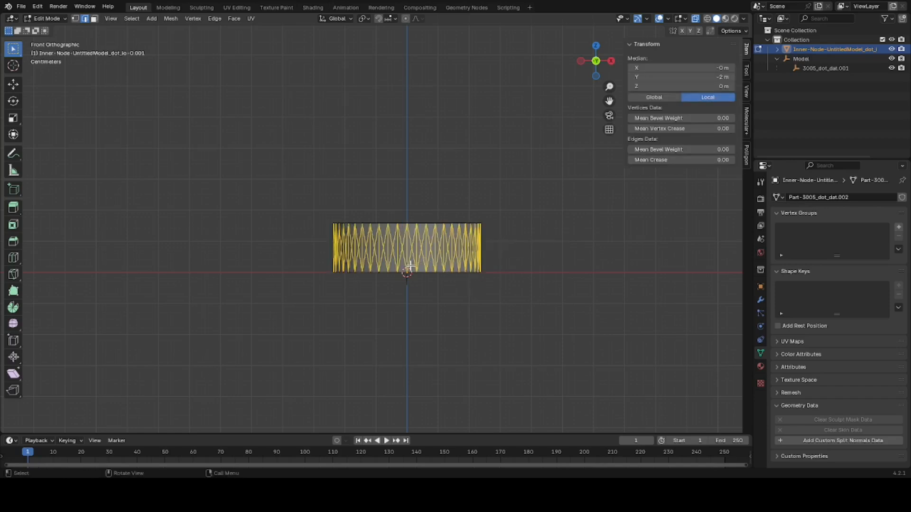
Delete the stud's triangulated side faces and bridge its top and bottom edge loops, returning to object mode
left_click_drag(407, 249, 434, 288)
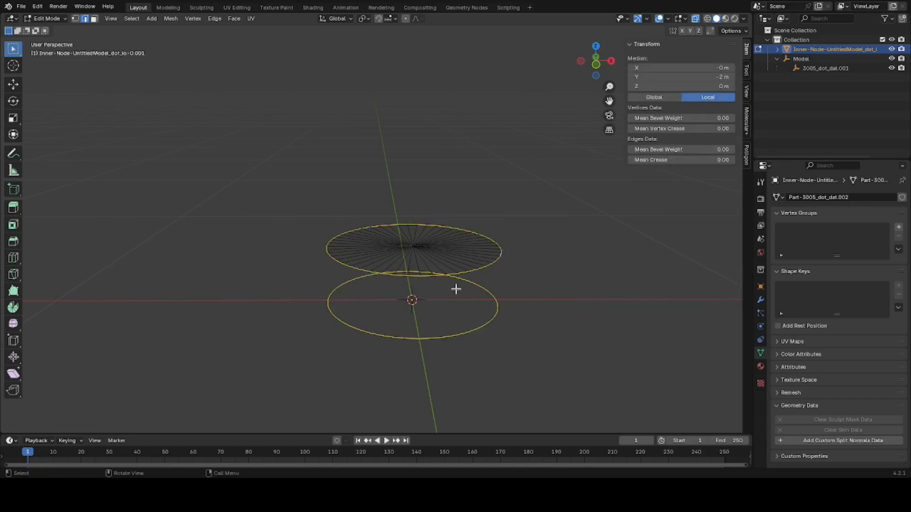
mouse_move(552, 343)
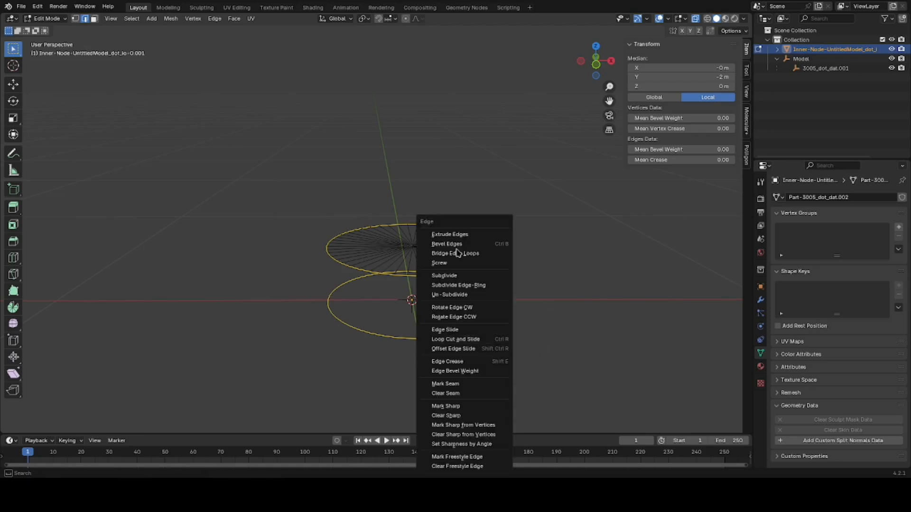
left_click(455, 253)
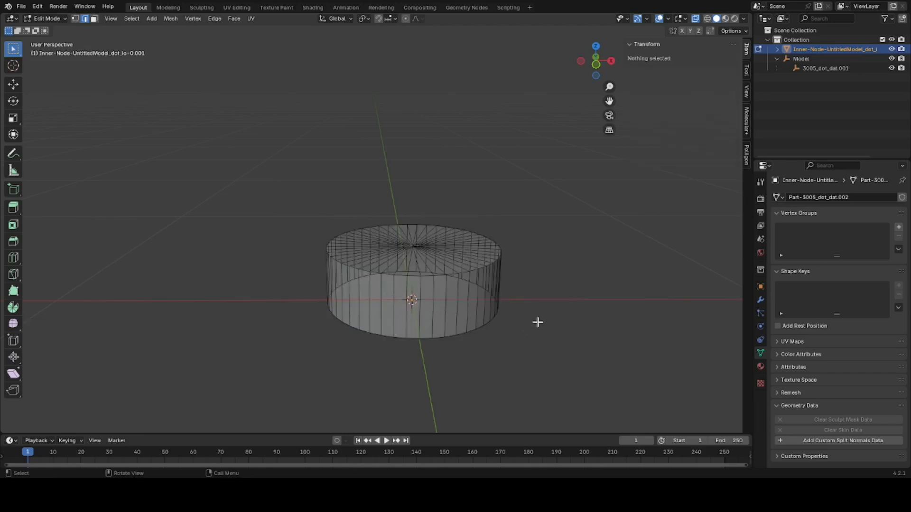
key("alt+h")
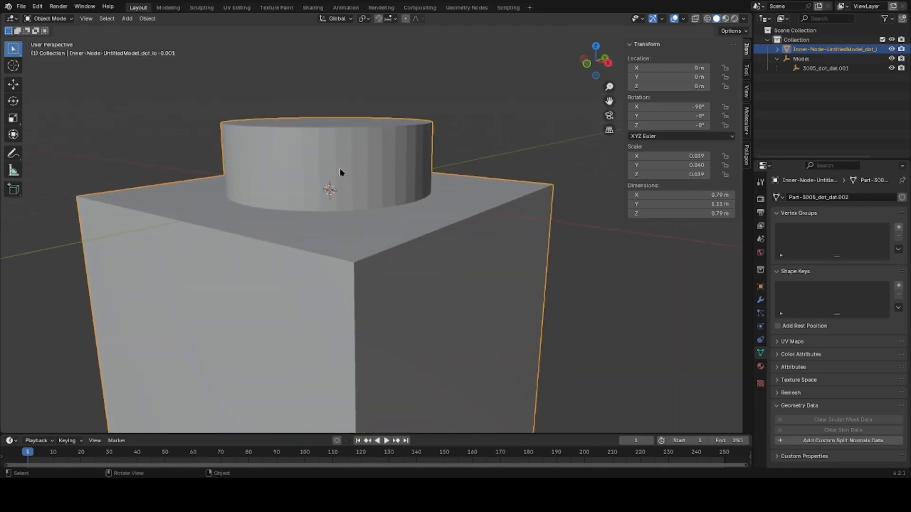
Apply auto smooth shading at 30° to the brick and view its SOLID-WHITE.004 material
right_click(341, 172)
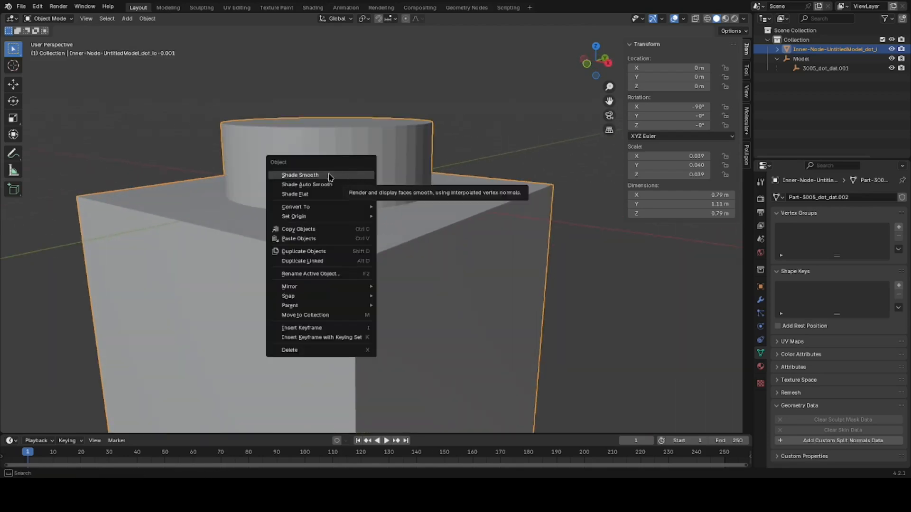
left_click(306, 184)
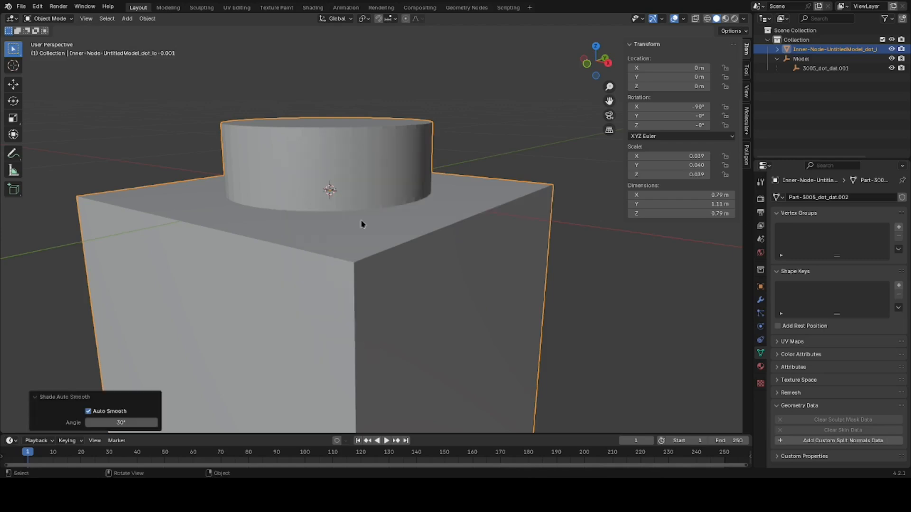
scroll("down", 3)
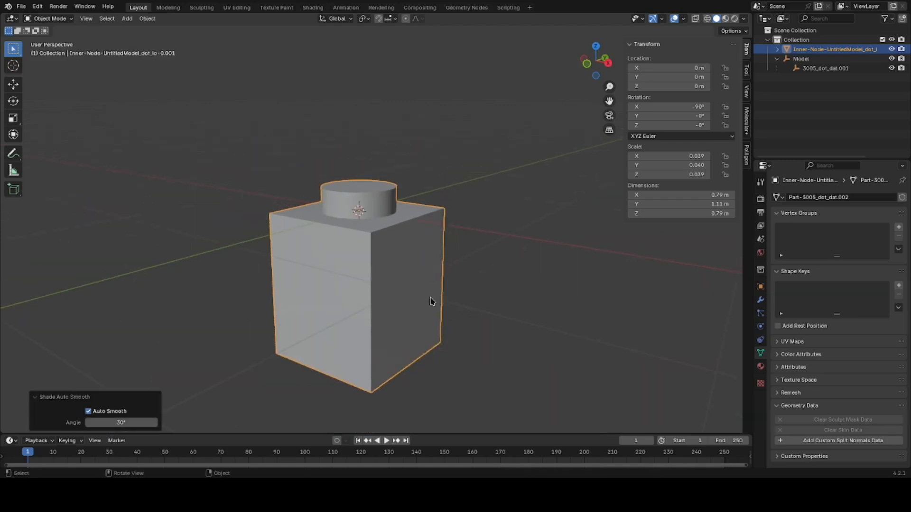
mouse_move(692, 389)
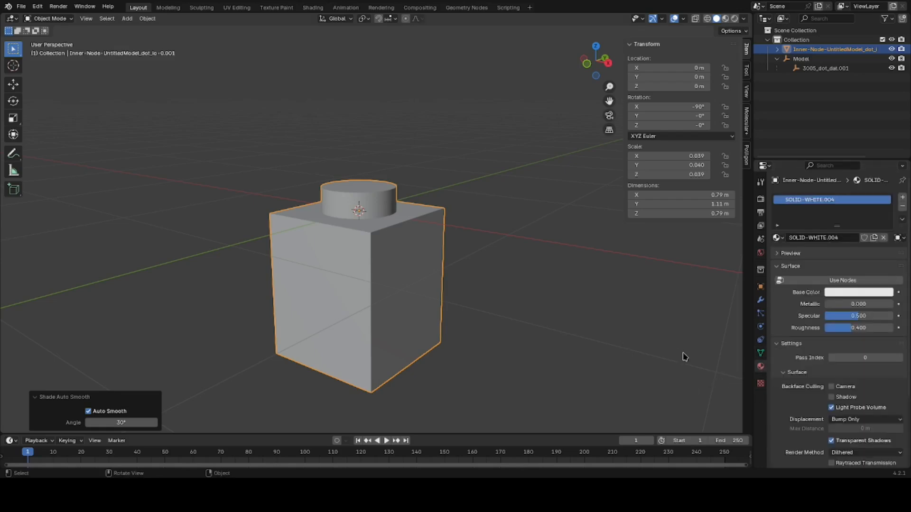
mouse_move(811, 309)
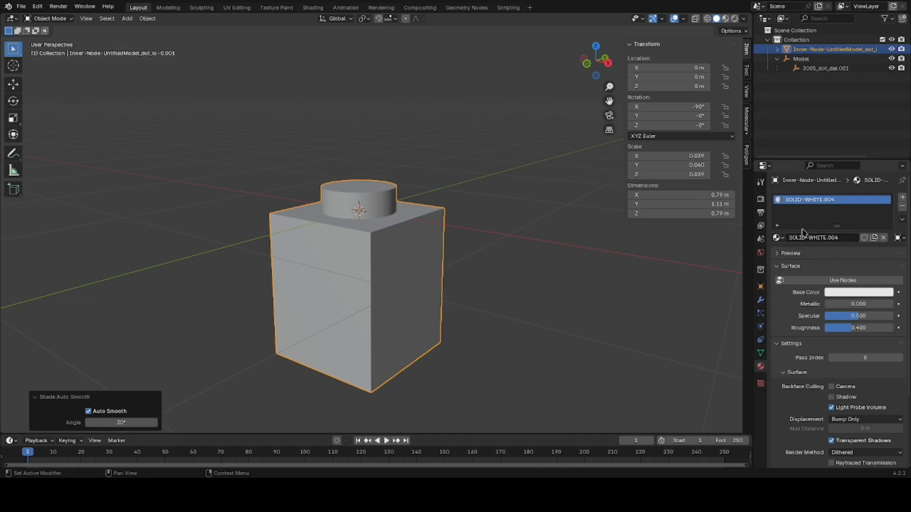
mouse_move(848, 290)
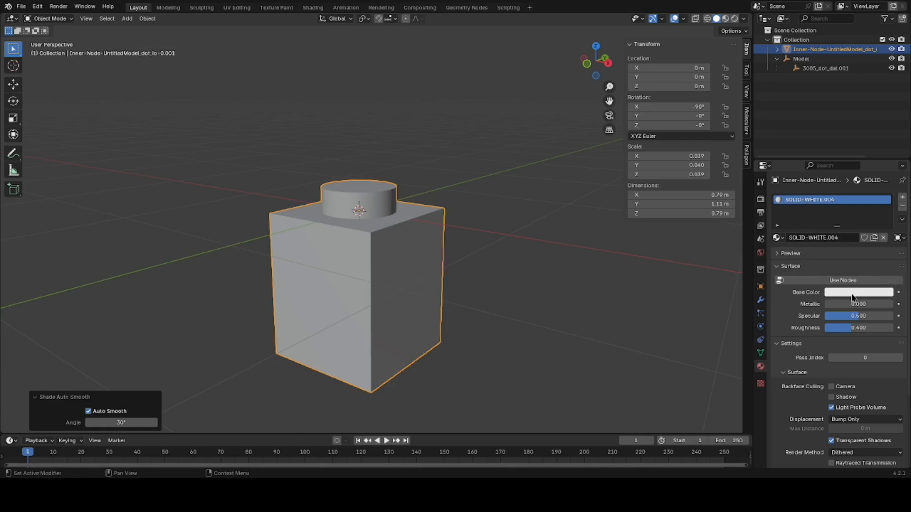
Set the material's Base Color to pure white (hex FFFFFF) and verify its RGB values
left_click(859, 293)
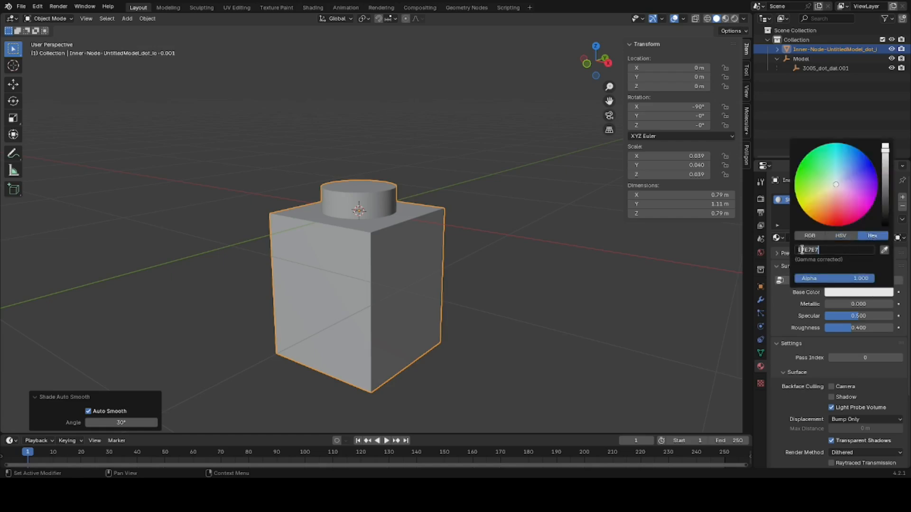
type("FFFFFF")
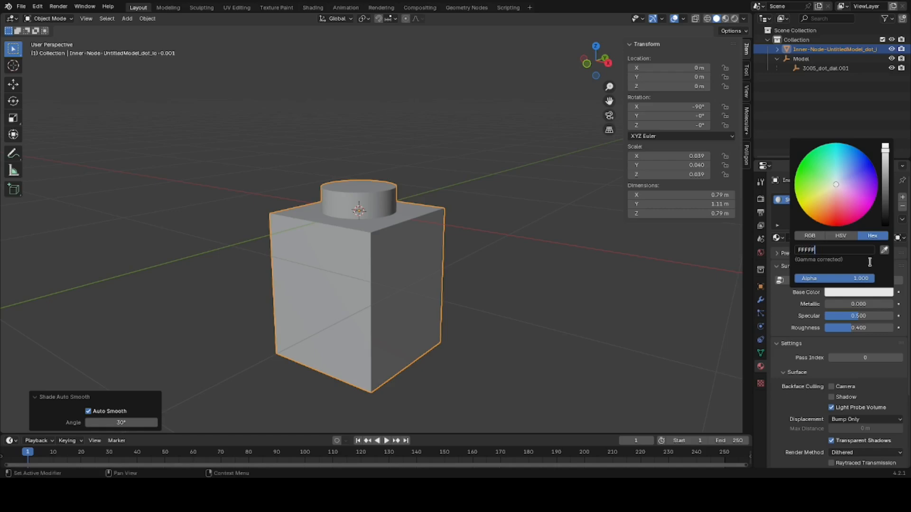
left_click(643, 316)
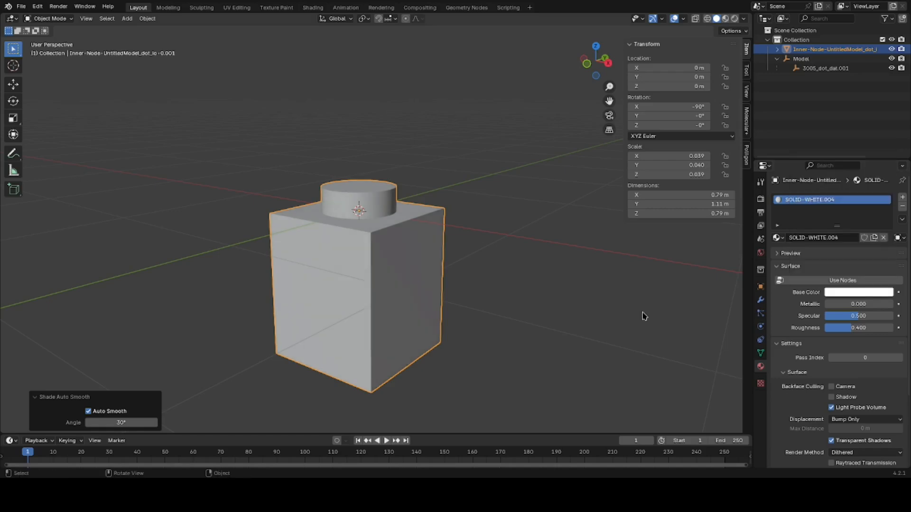
left_click(859, 291)
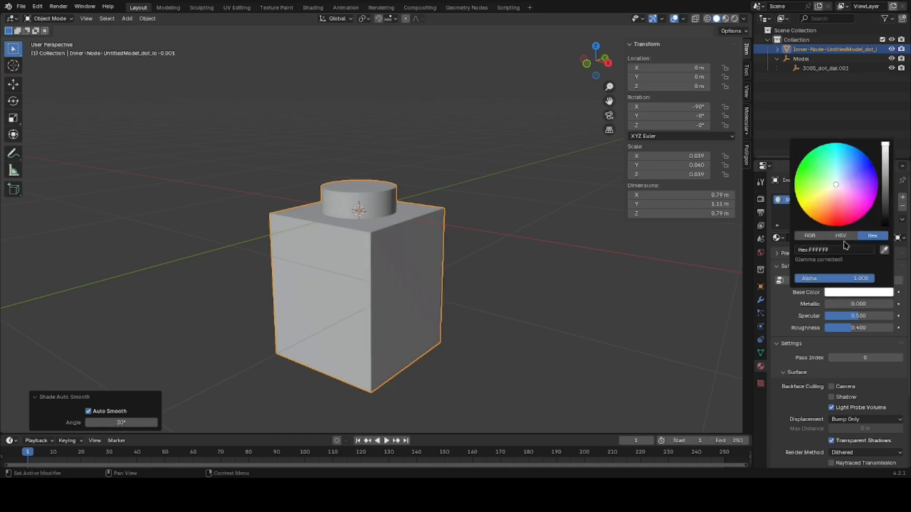
left_click(808, 237)
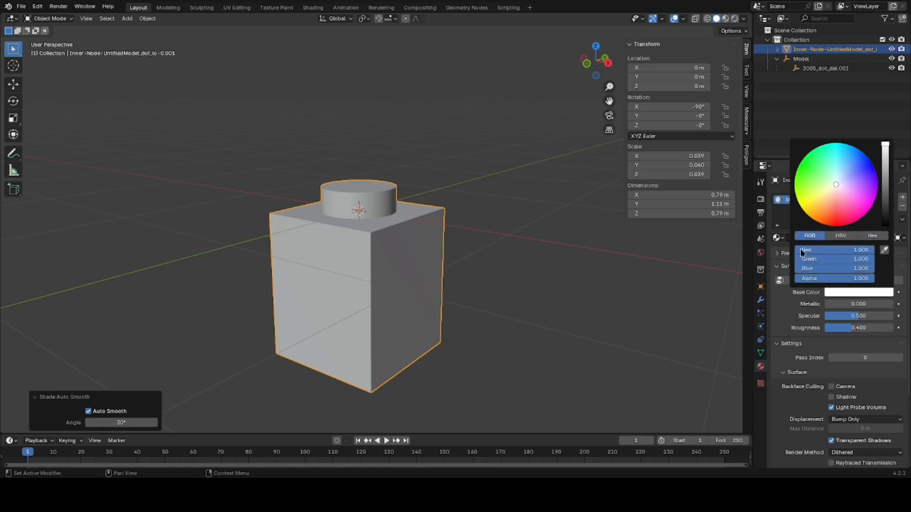
left_click(811, 280)
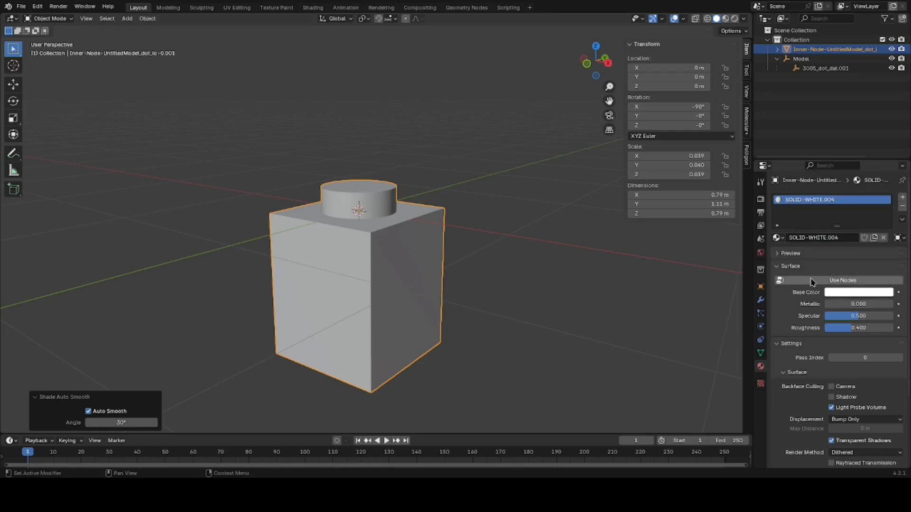
Enable node-based shading (Principled BSDF) and set Roughness to 0.2
left_click(842, 280)
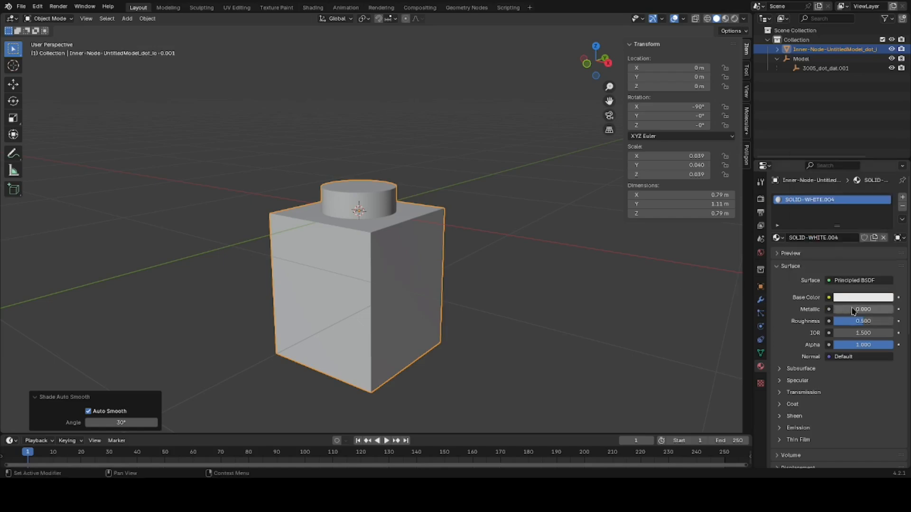
double_click(862, 322)
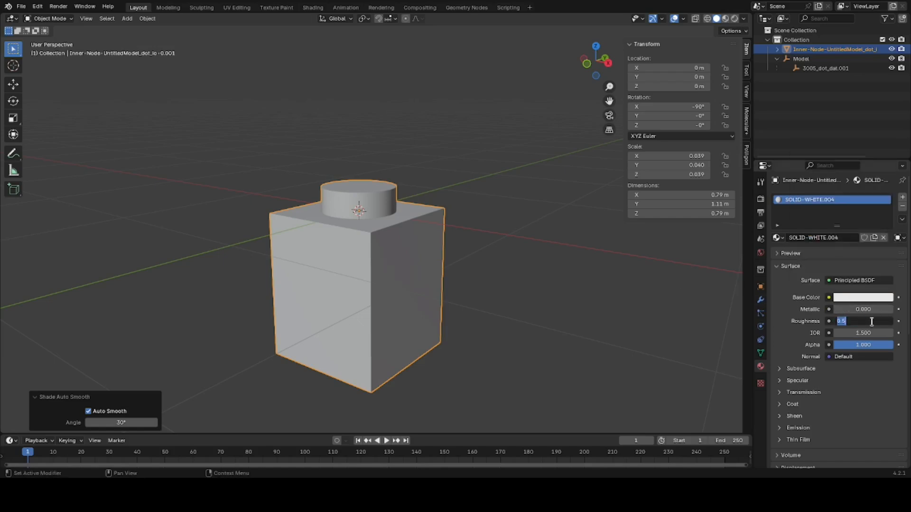
type(".200")
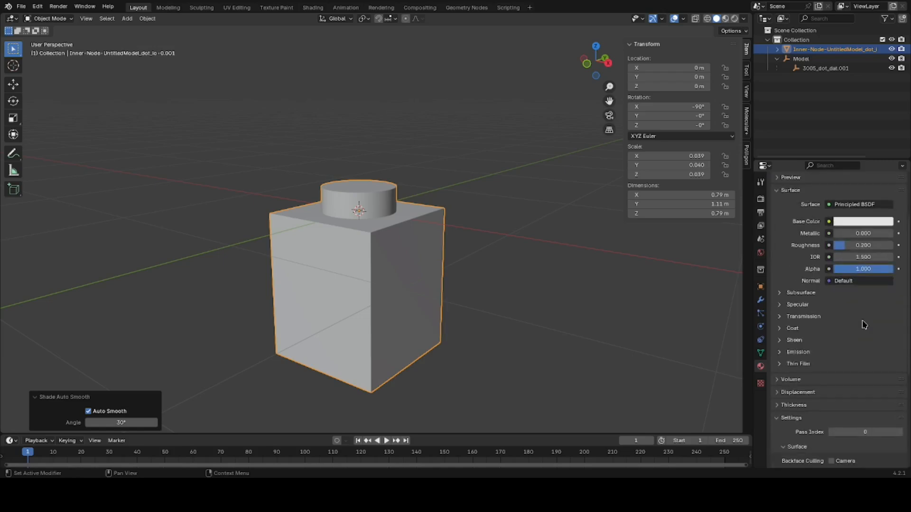
Check the viewport display colour hex and lower Viewport Display Roughness to 0.2
scroll("down", 3)
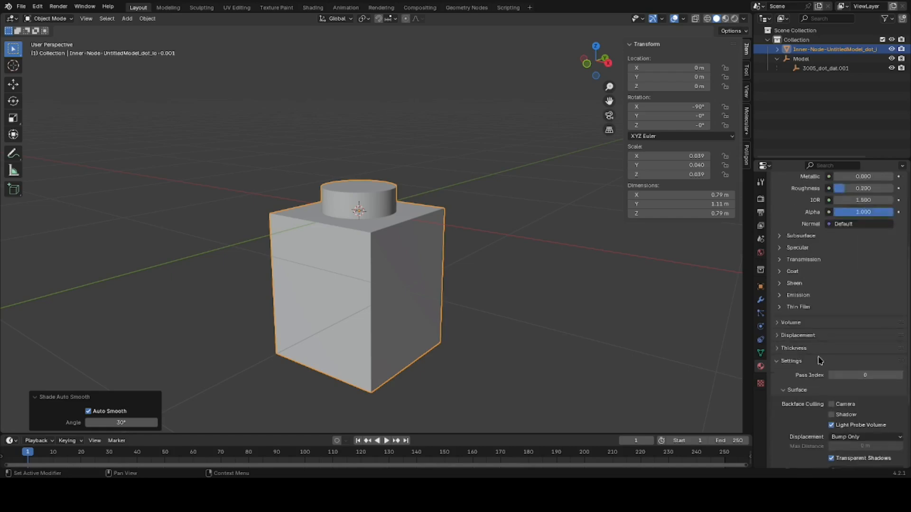
scroll("down", 3)
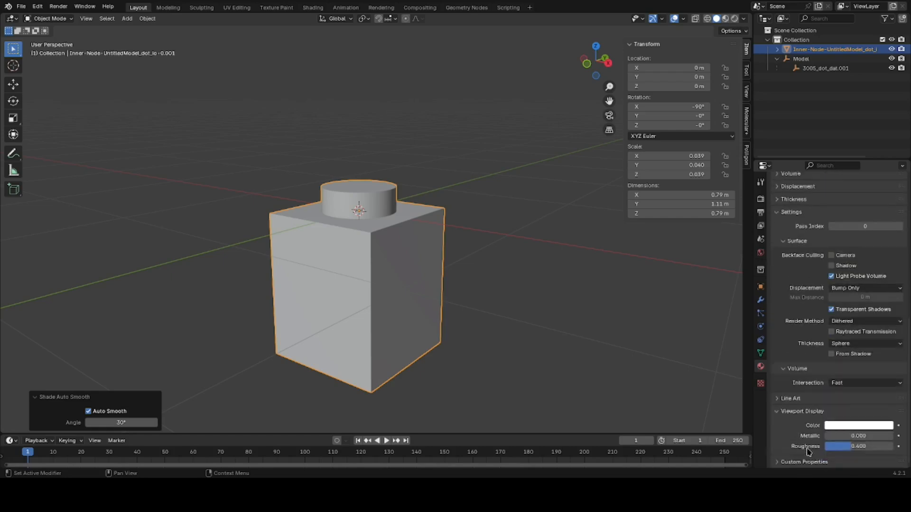
left_click(857, 425)
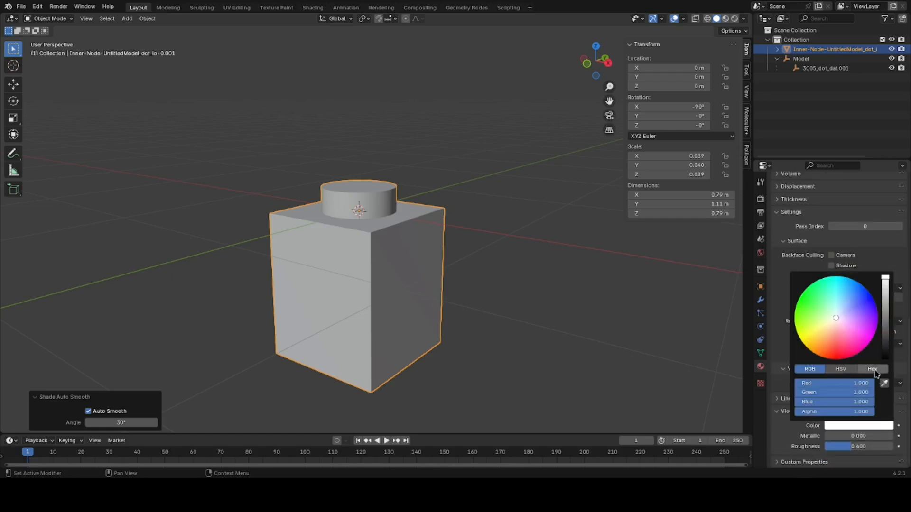
left_click(871, 369)
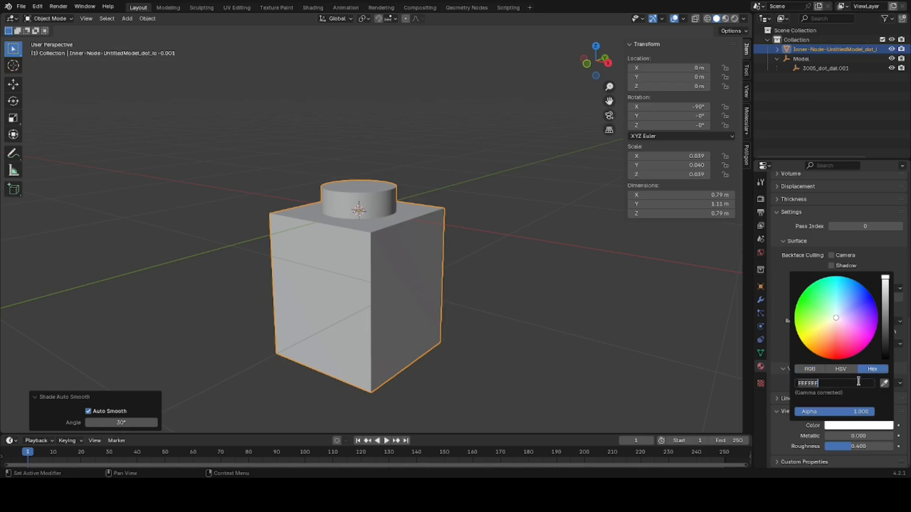
left_click(835, 383)
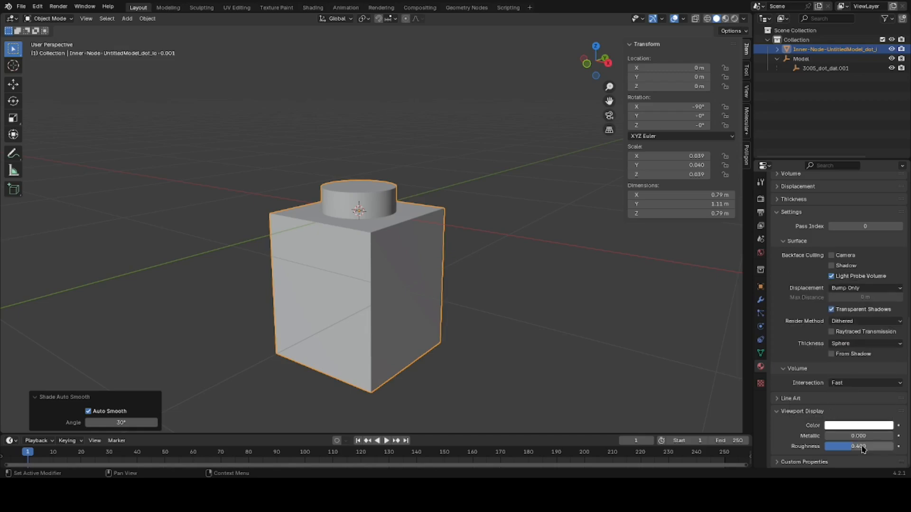
left_click_drag(871, 445, 851, 446)
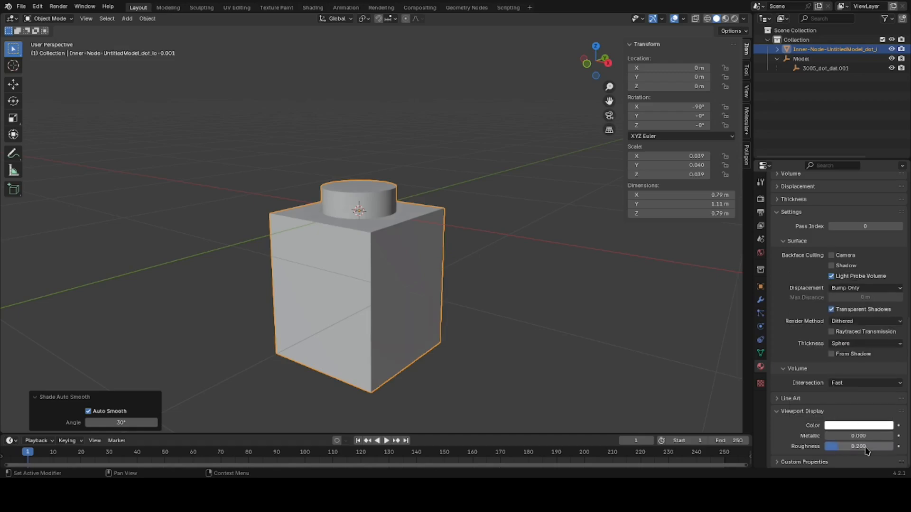
left_click(435, 408)
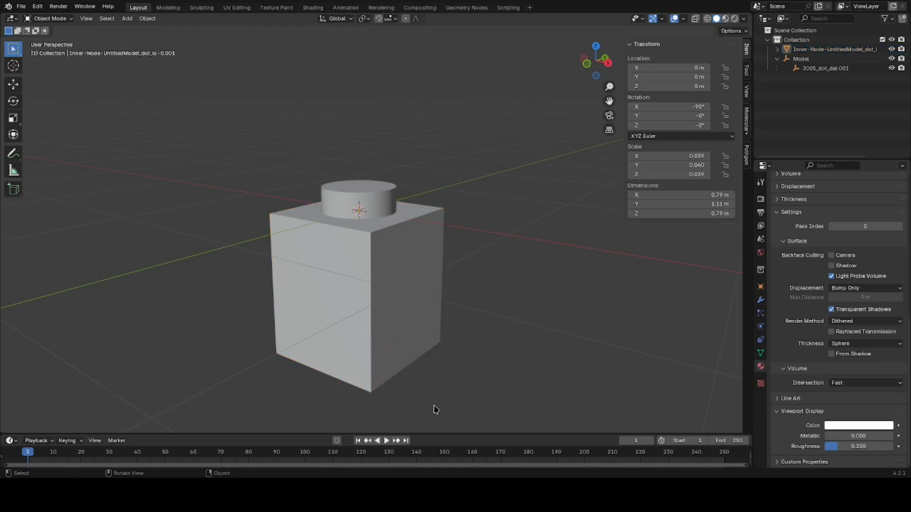
mouse_move(416, 388)
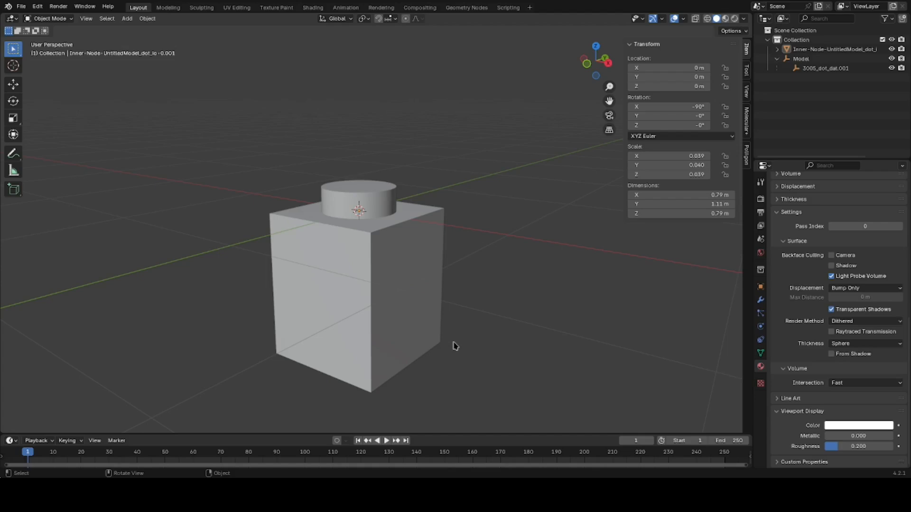
mouse_move(422, 276)
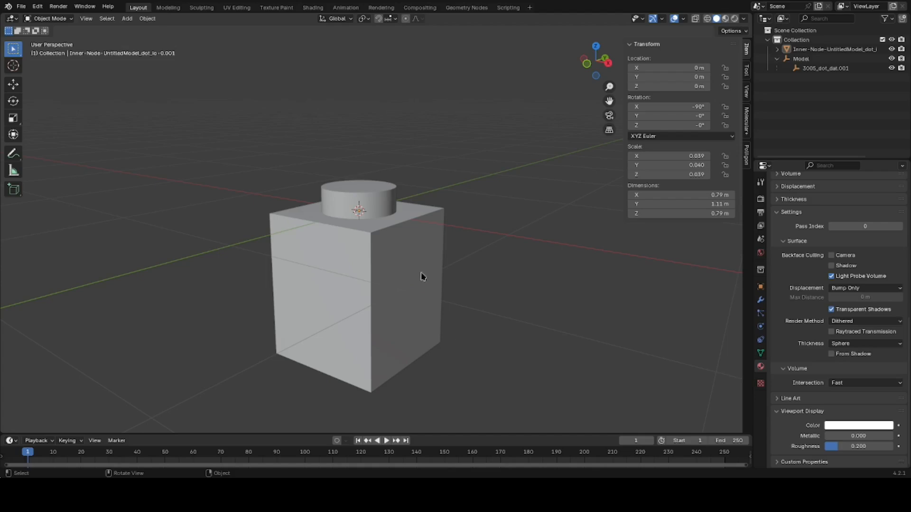
mouse_move(387, 244)
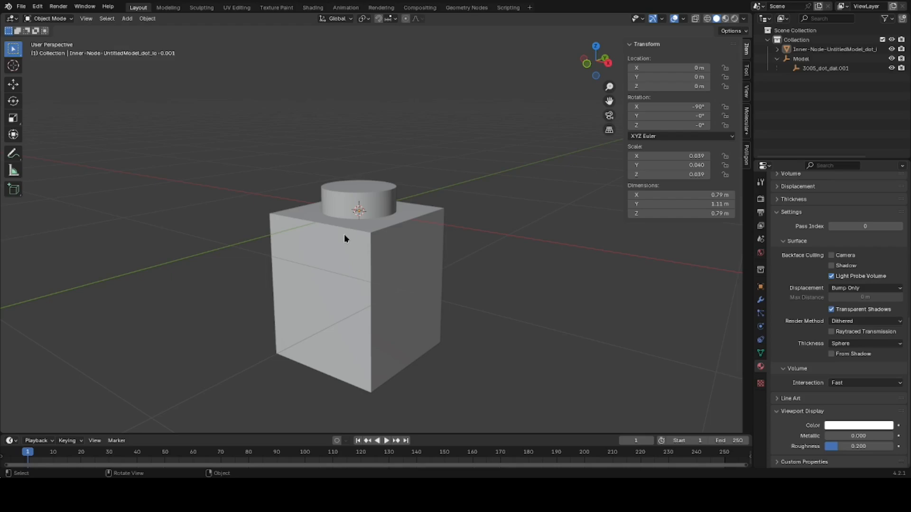
mouse_move(340, 237)
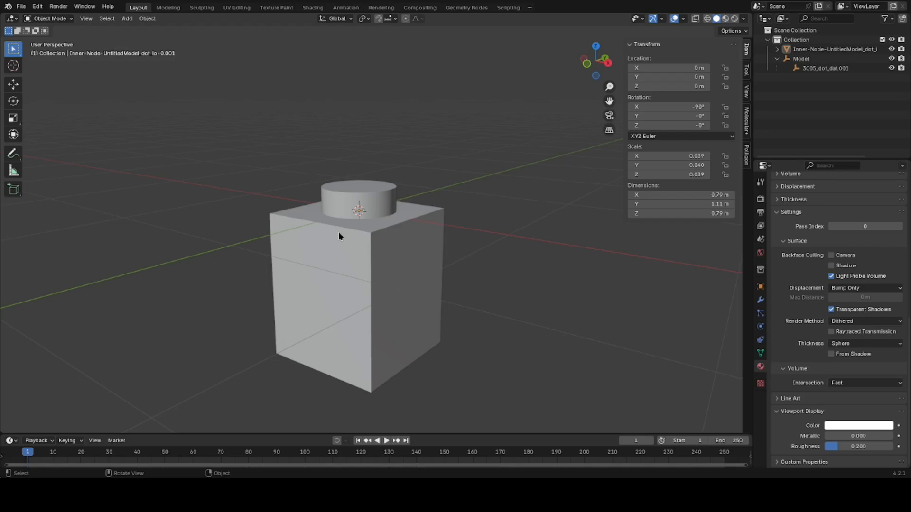
mouse_move(342, 292)
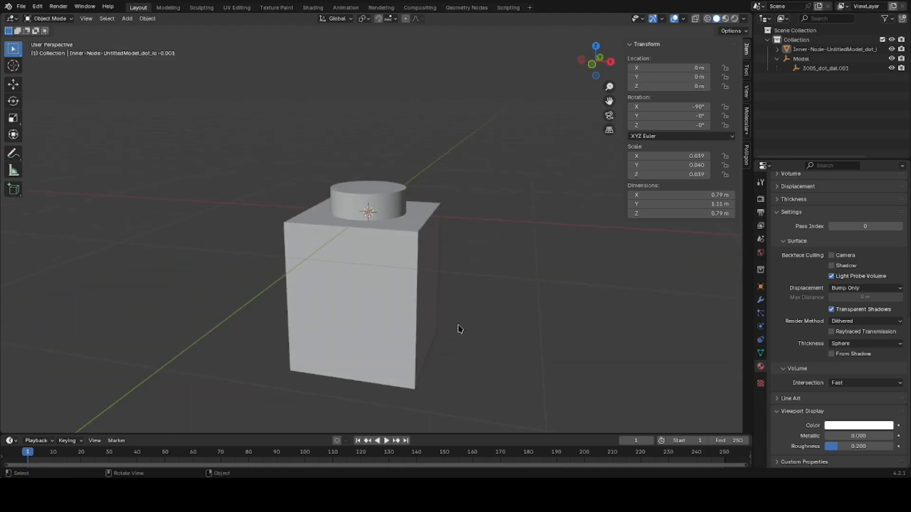
mouse_move(465, 272)
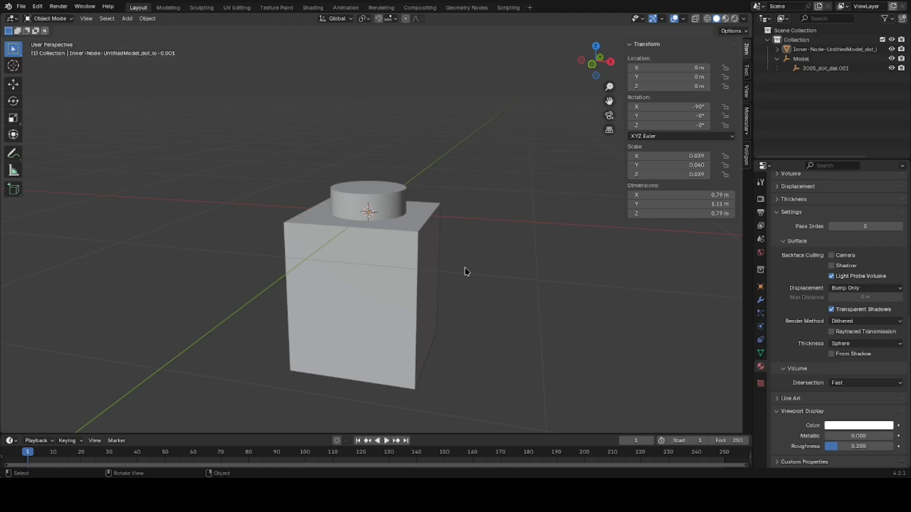
mouse_move(468, 277)
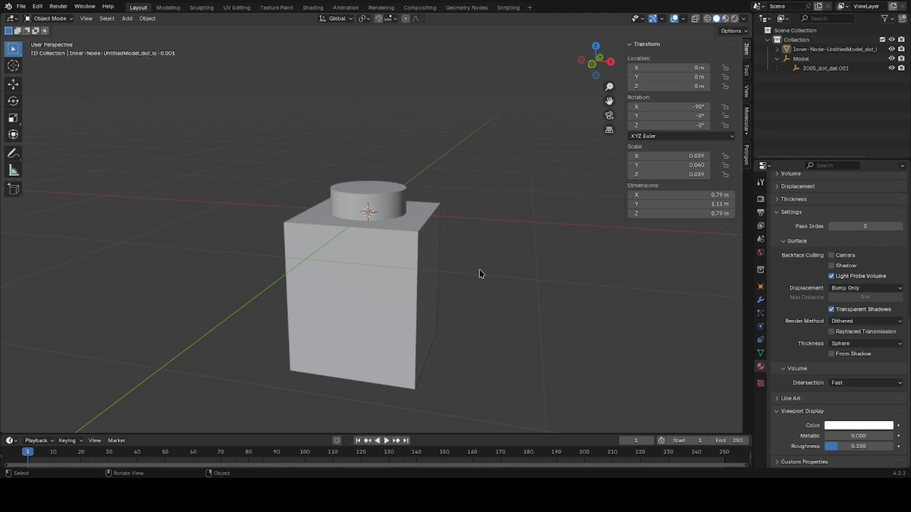
mouse_move(504, 285)
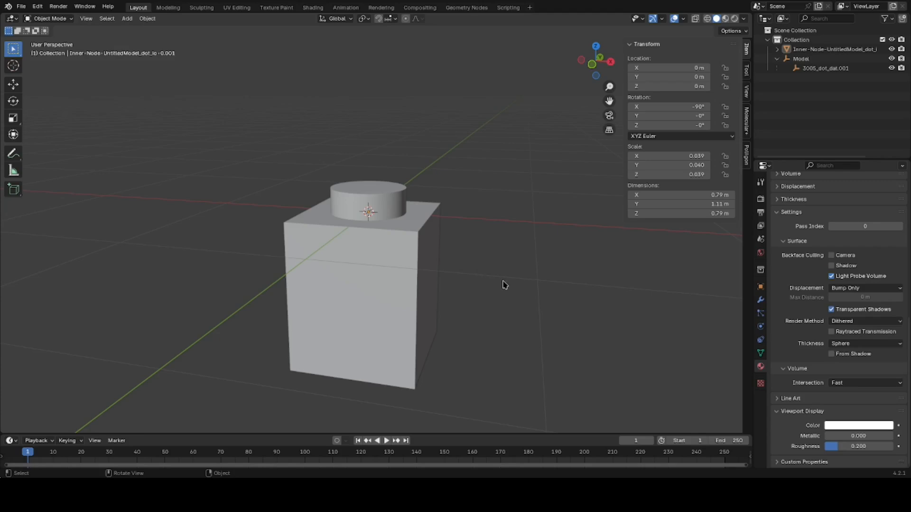
mouse_move(510, 287)
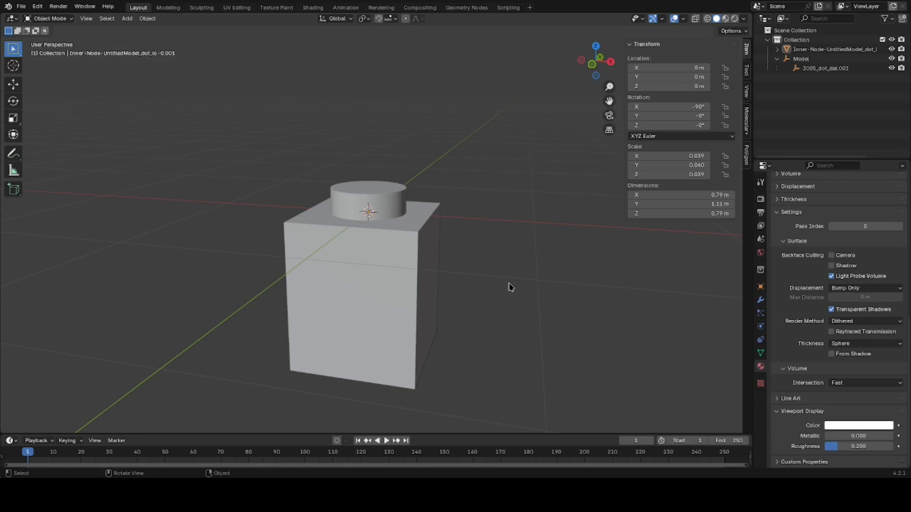